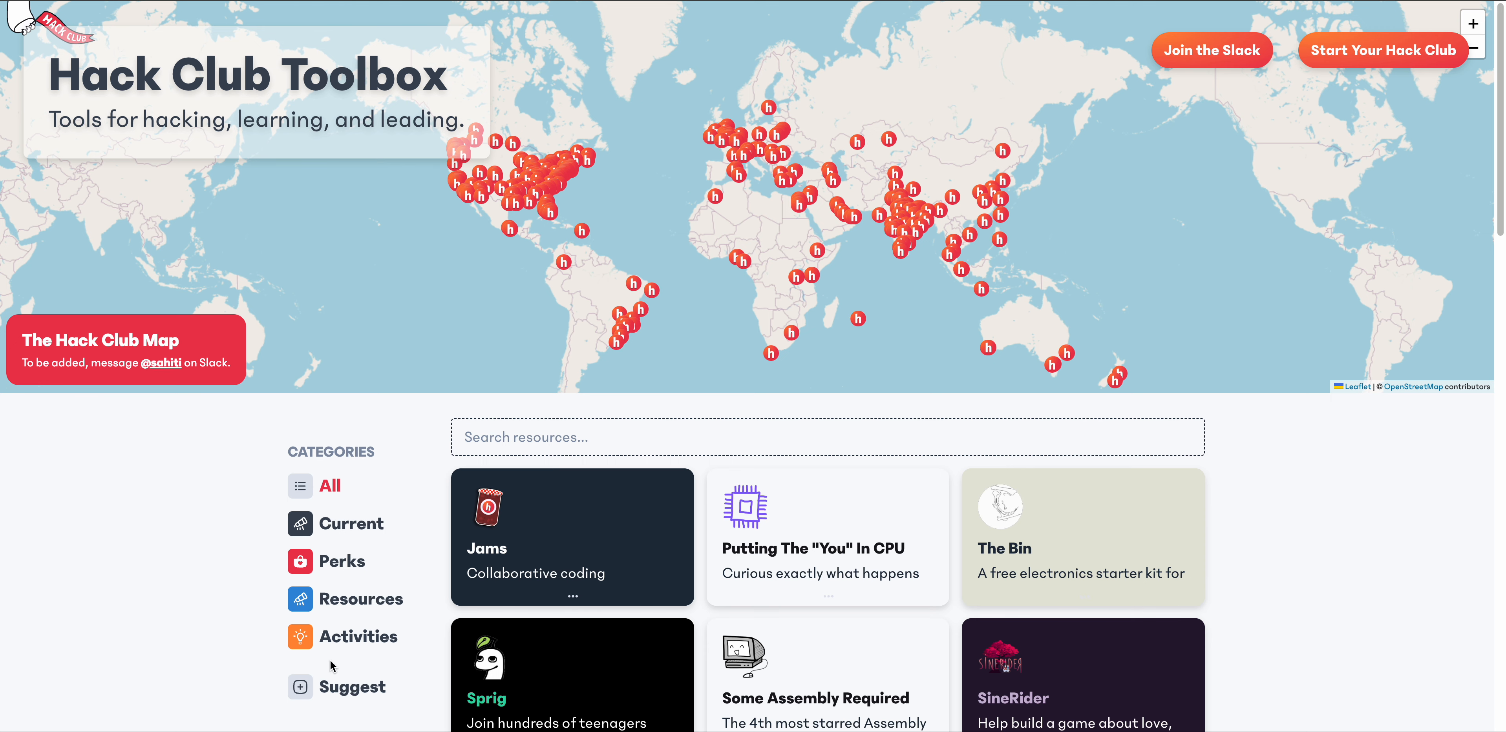
Reach the Perks section of Hack Club Toolbox and enter the Boba Drops perk page.
scroll(down, 3)
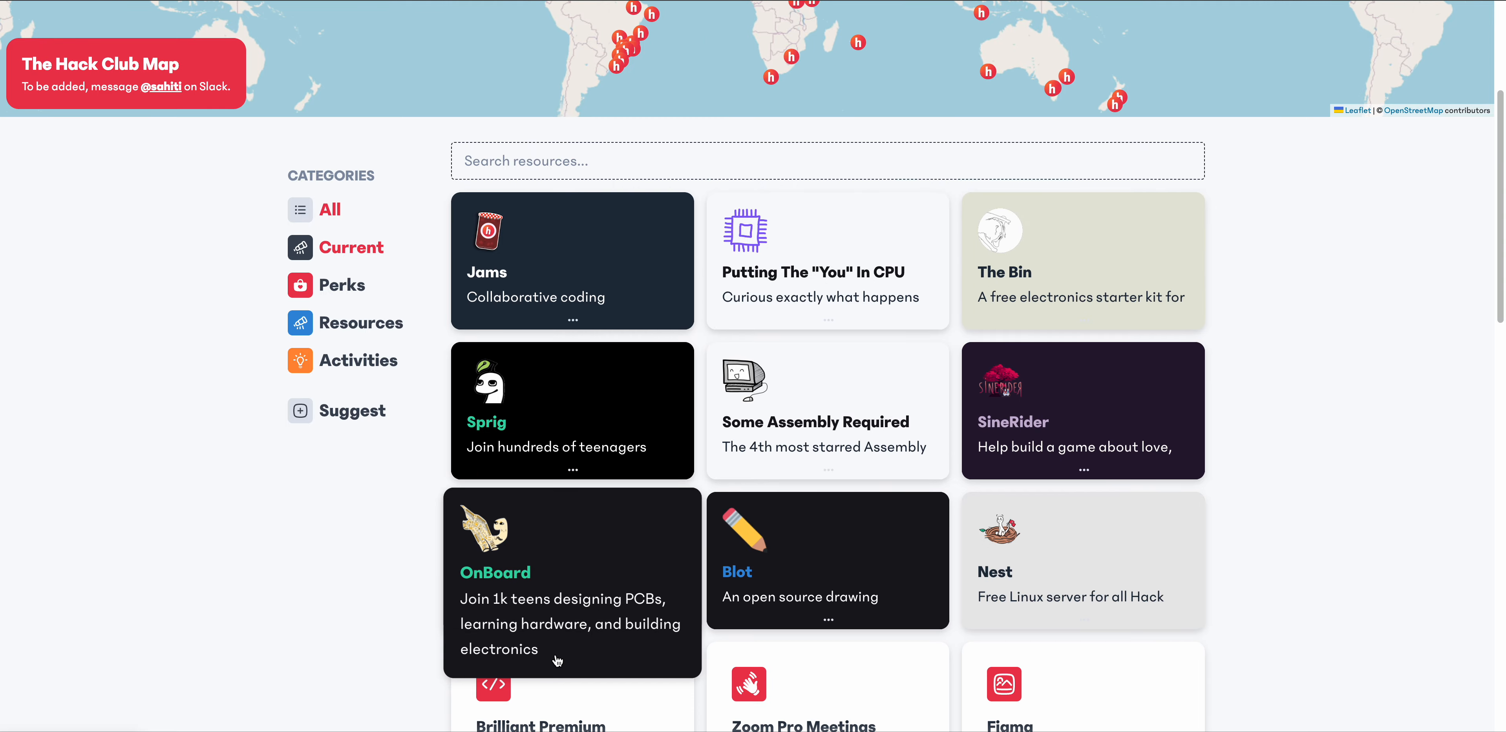
scroll(down, 3)
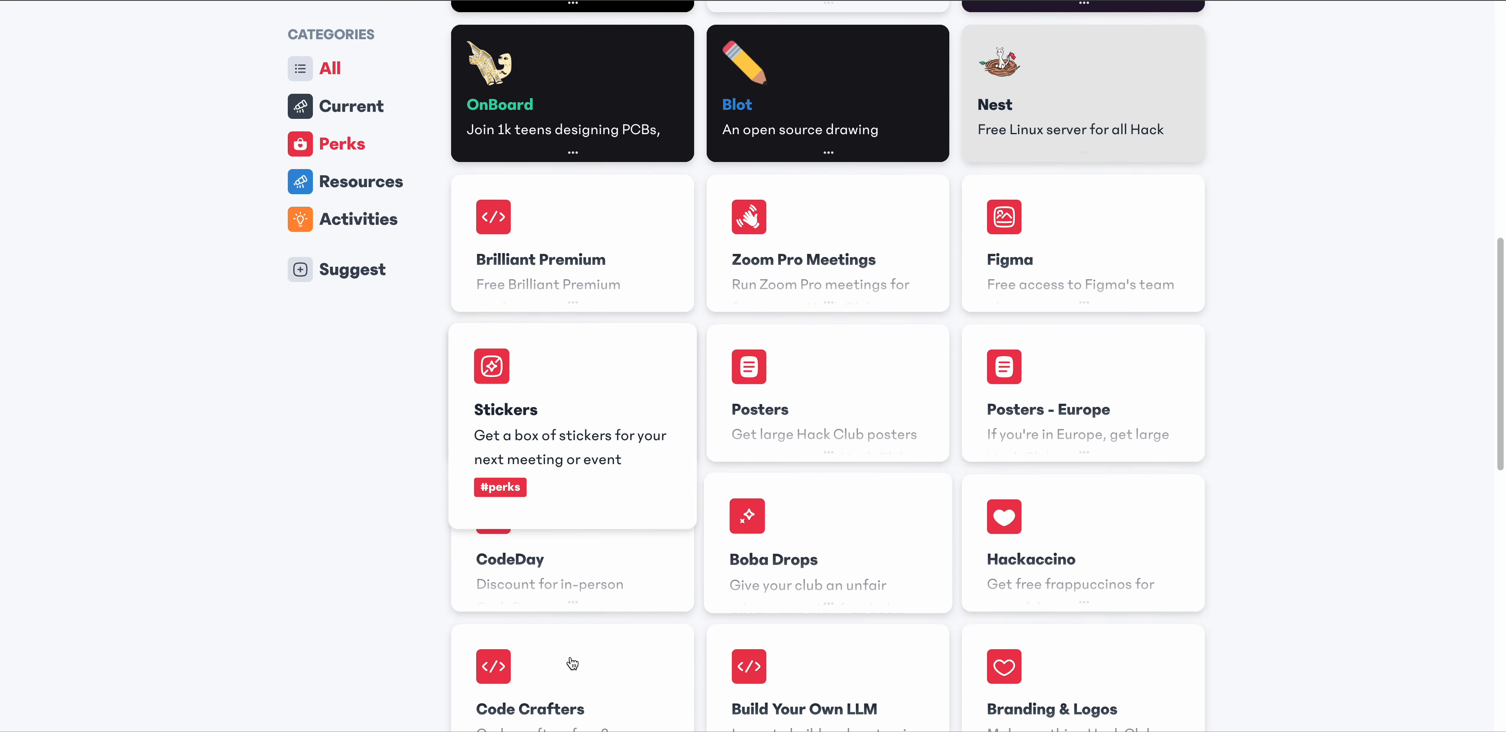
click(826, 543)
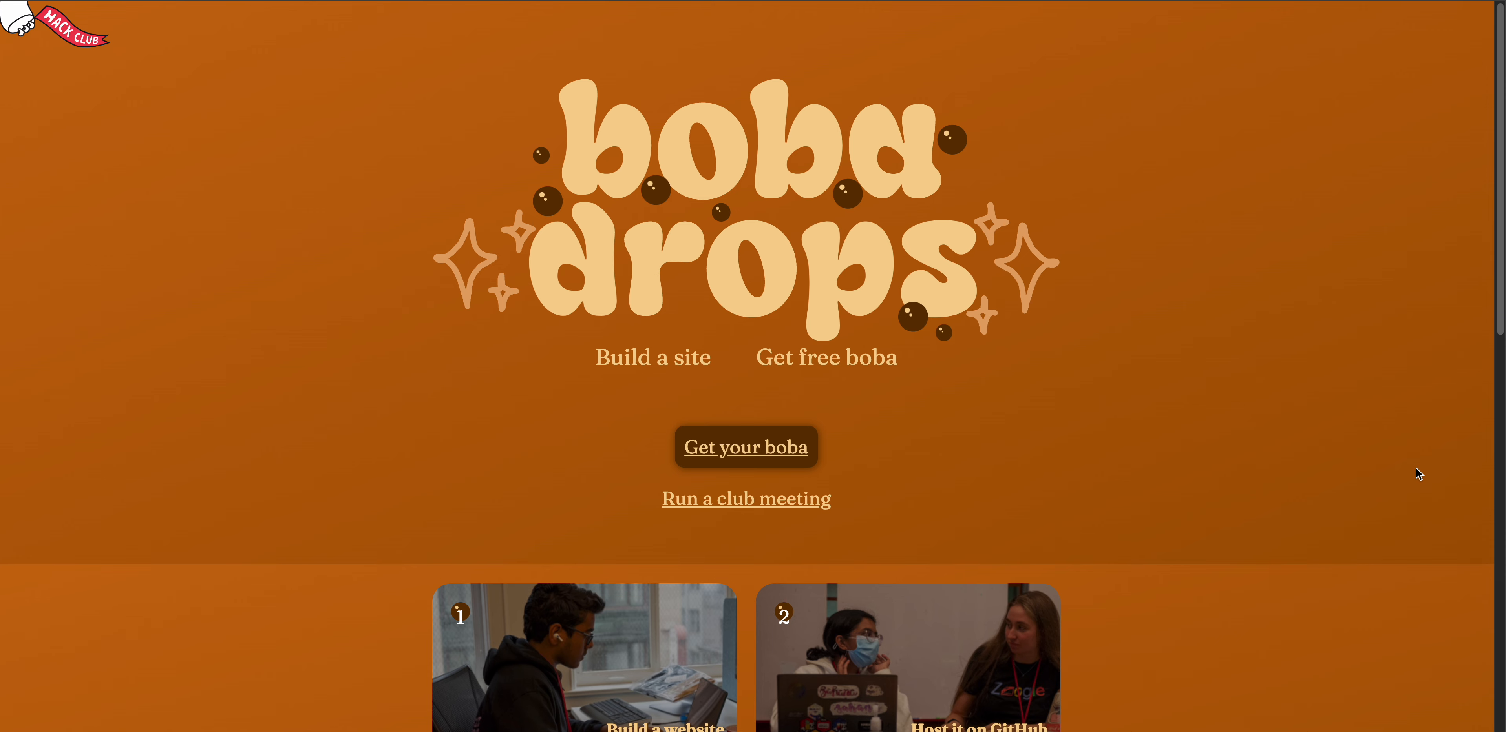
mouse_move(1403, 464)
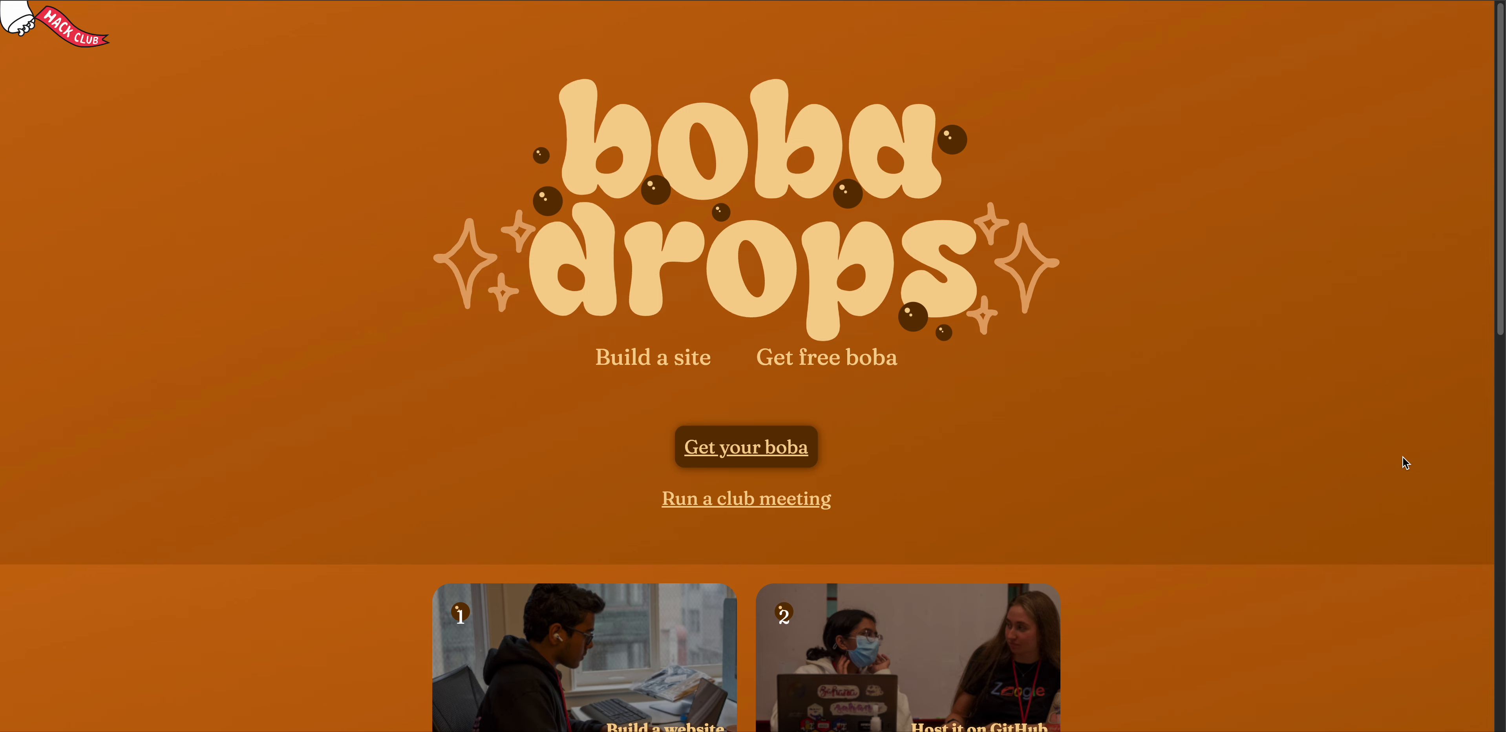
scroll(down, 3)
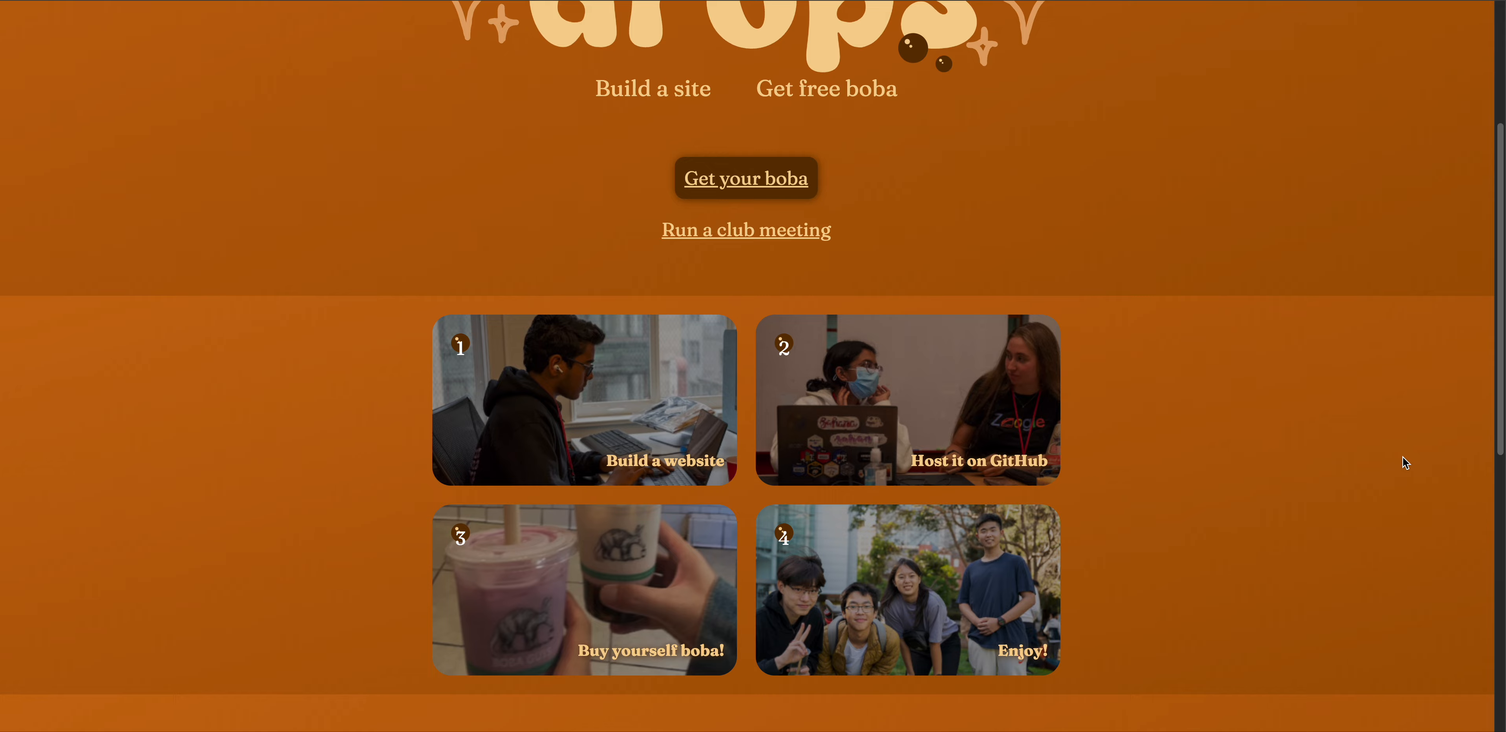
scroll(down, 3)
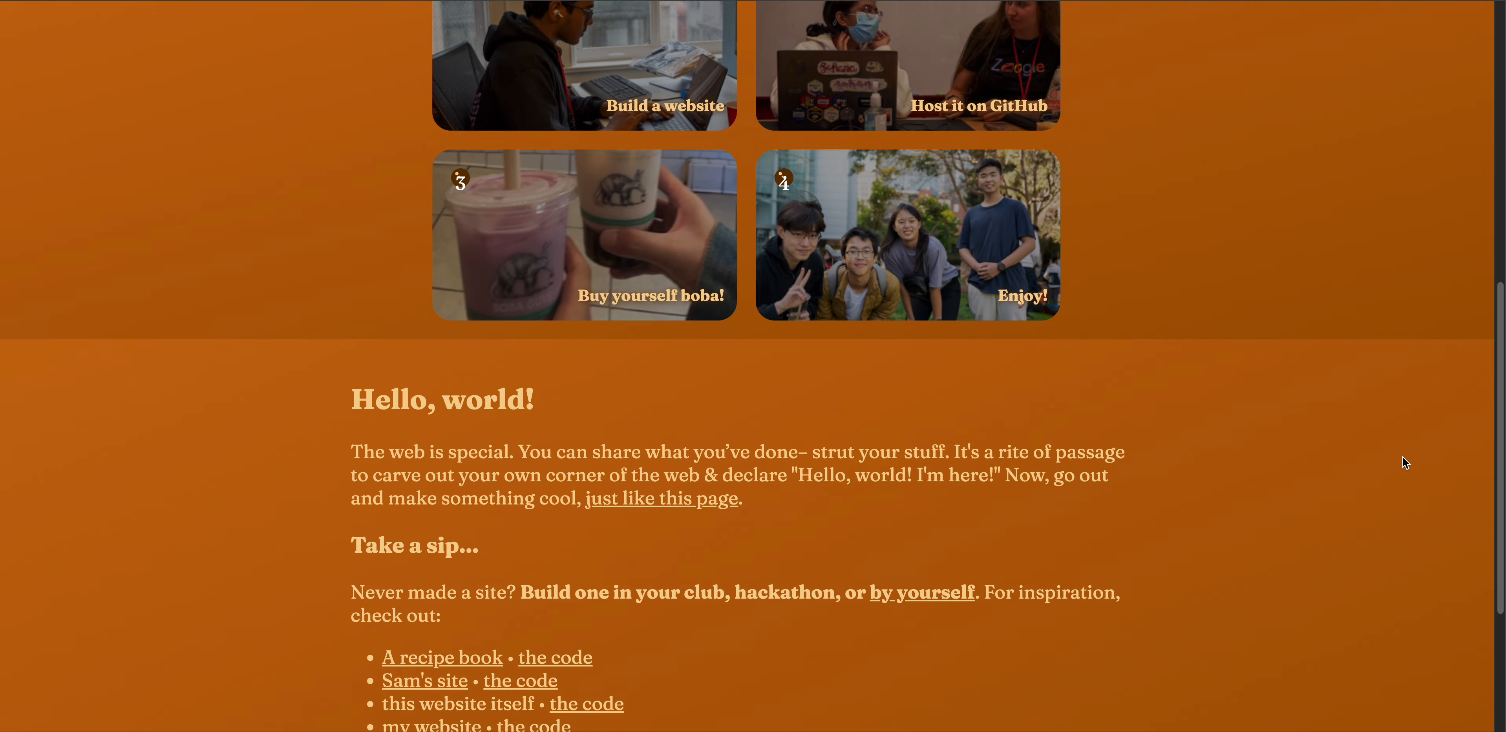
scroll(down, 3)
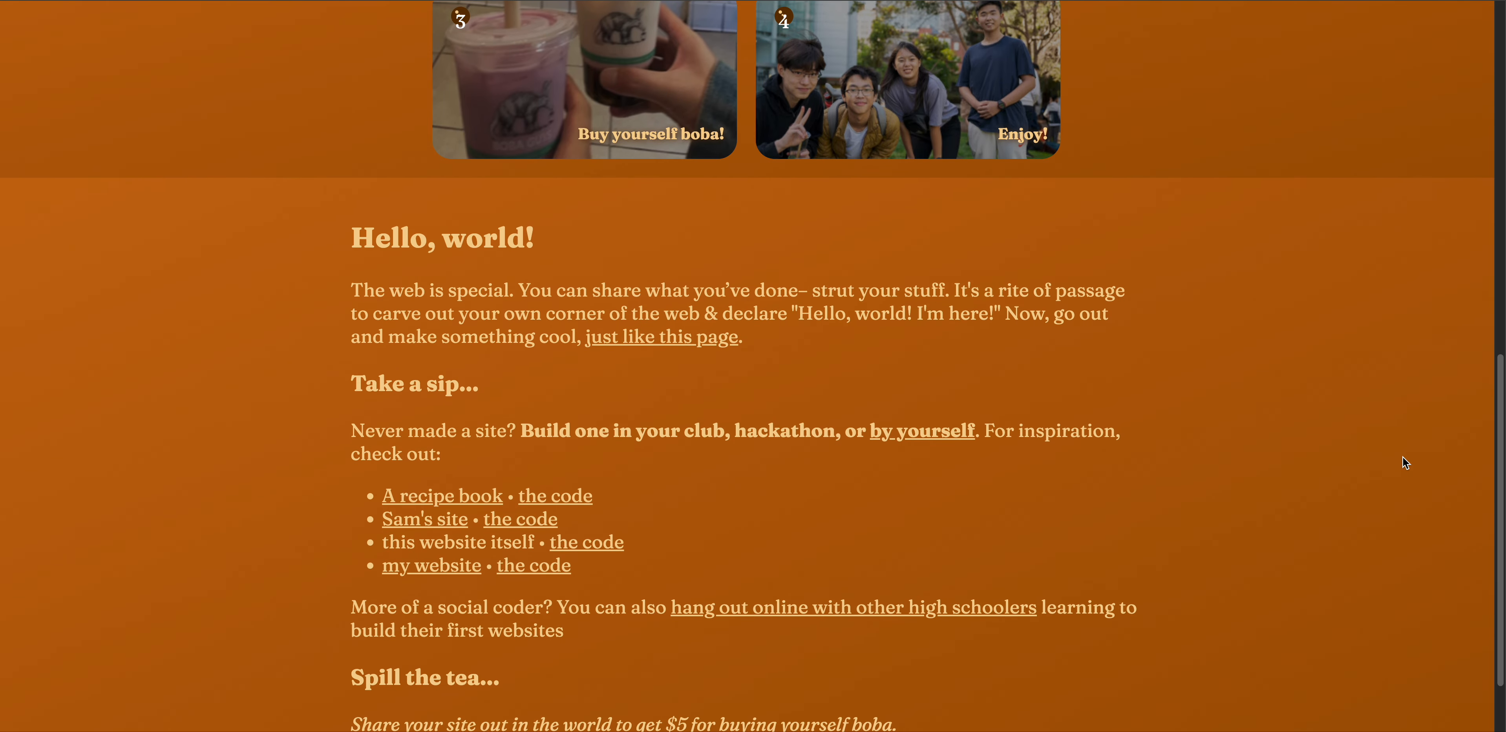
scroll(down, 3)
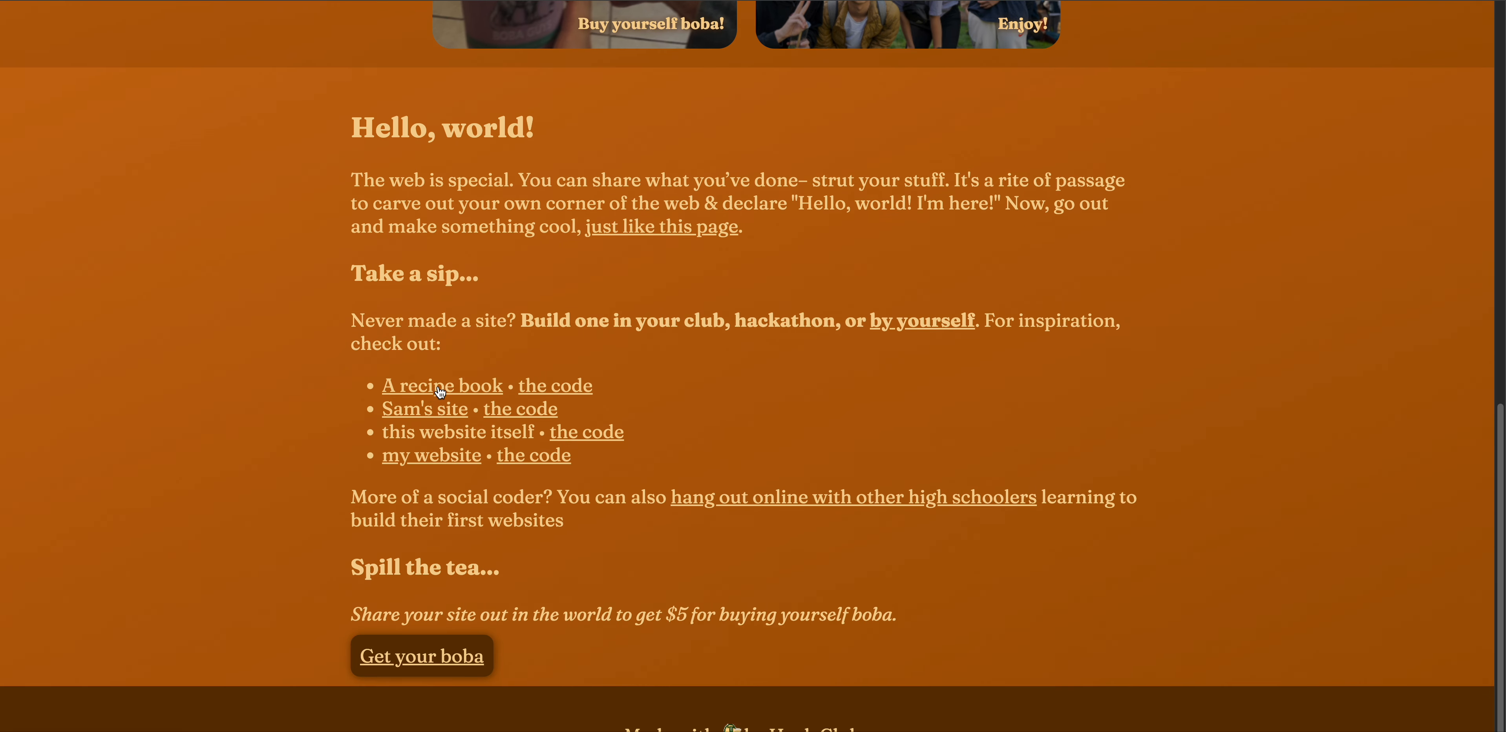
mouse_move(1201, 485)
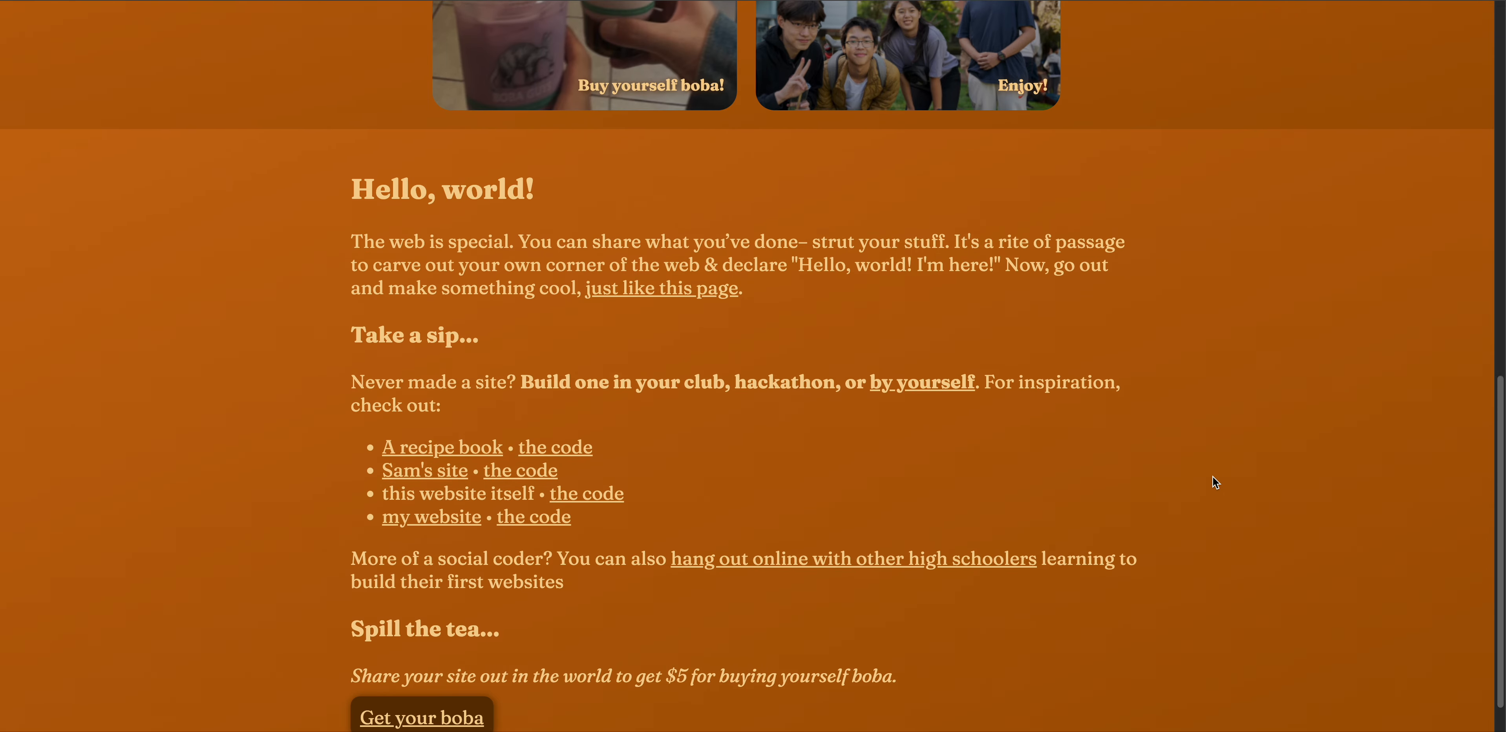
scroll(up, 3)
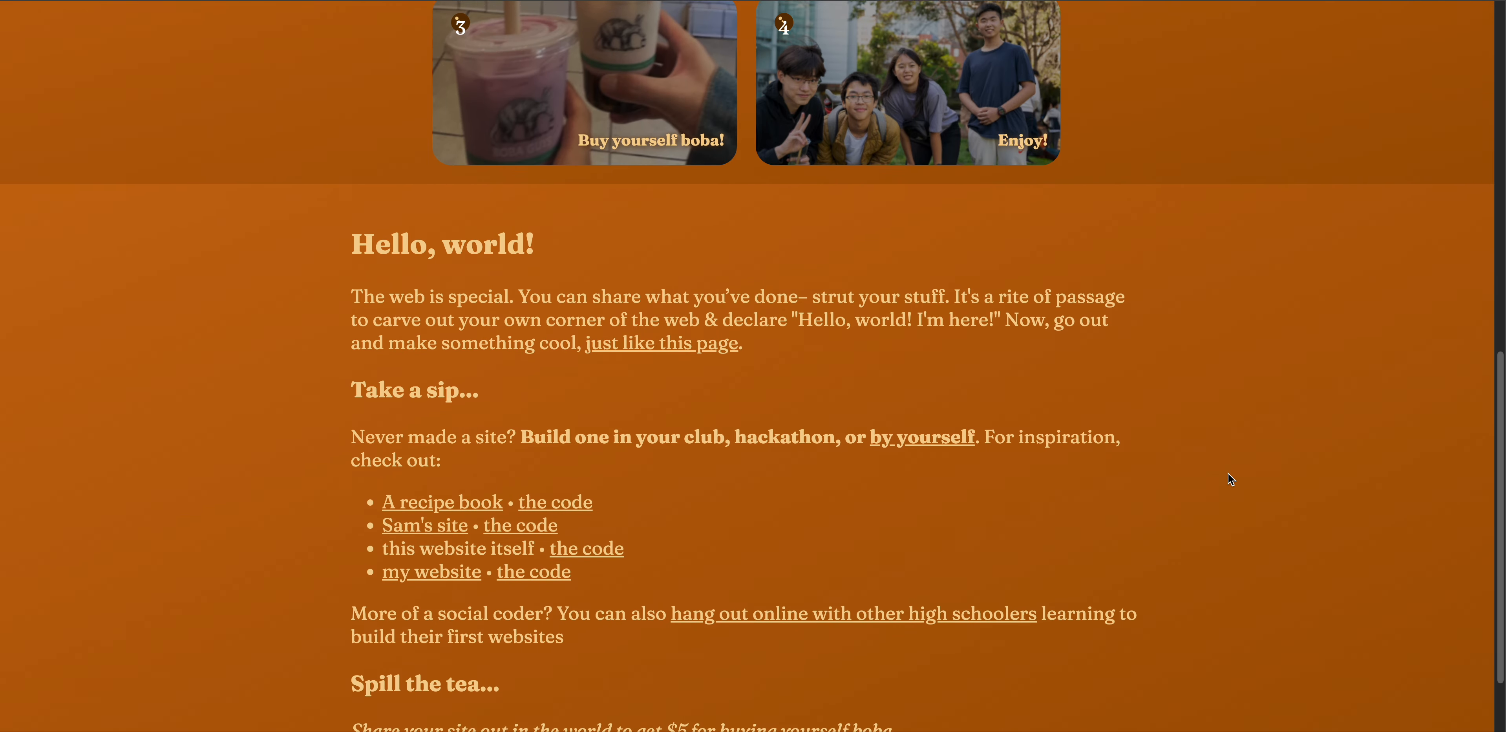
scroll(up, 3)
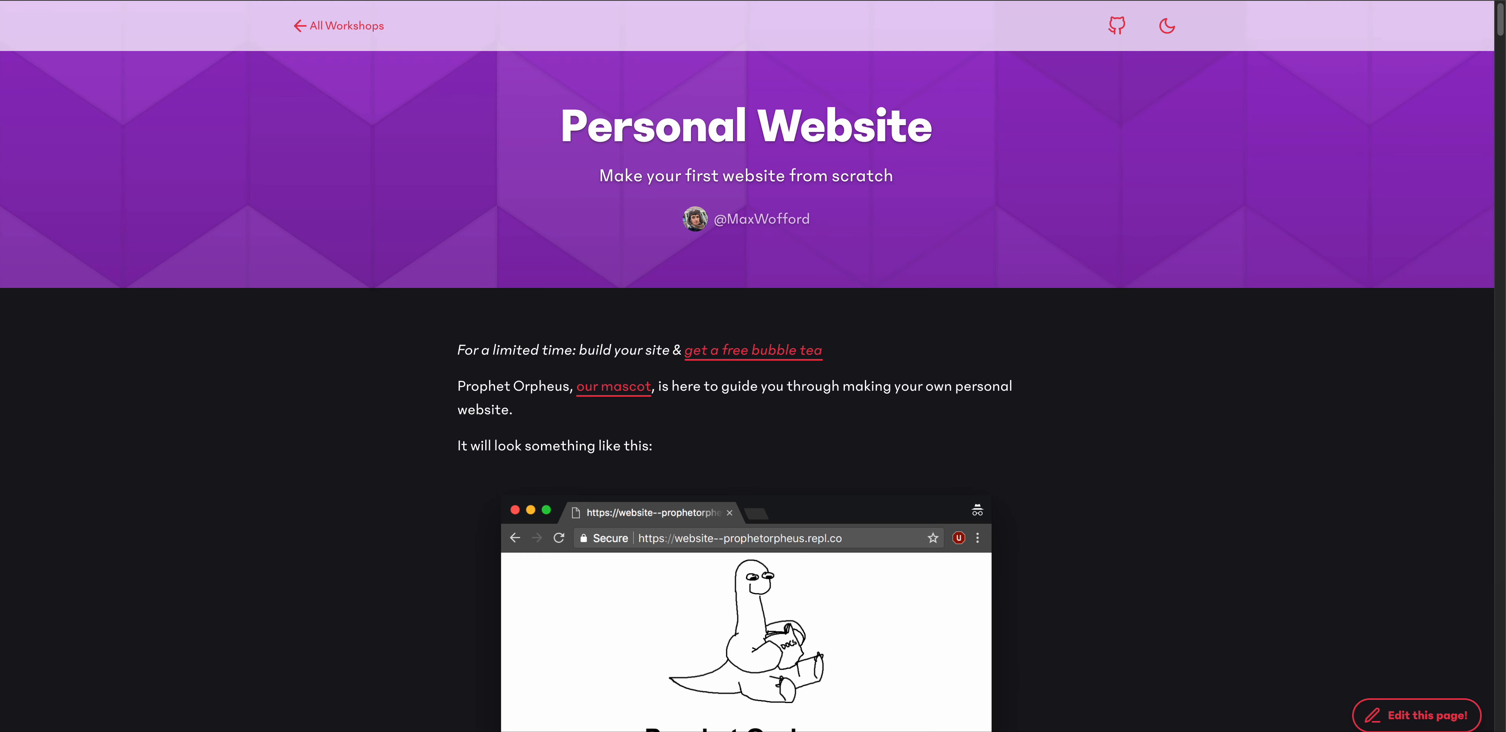
scroll(down, 3)
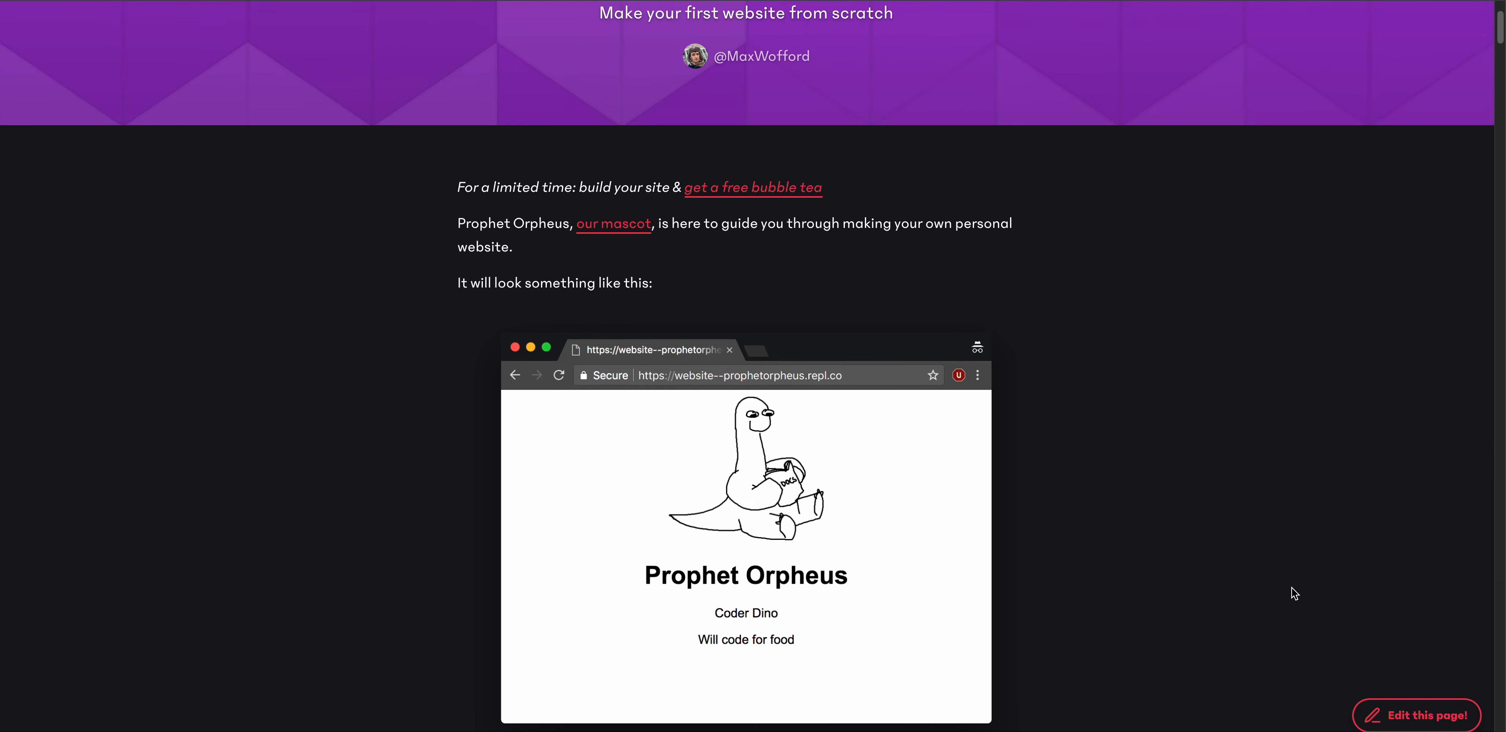
scroll(down, 3)
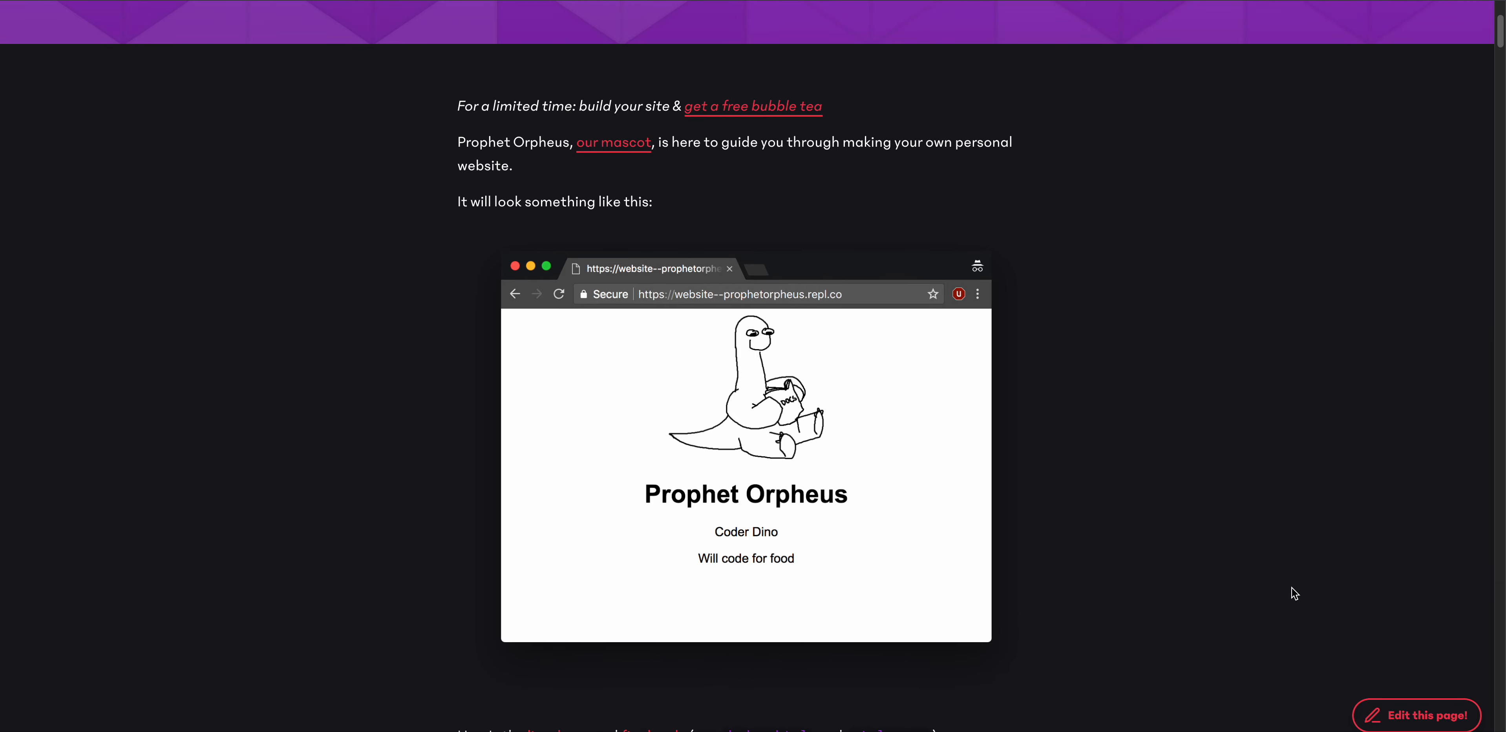
scroll(down, 3)
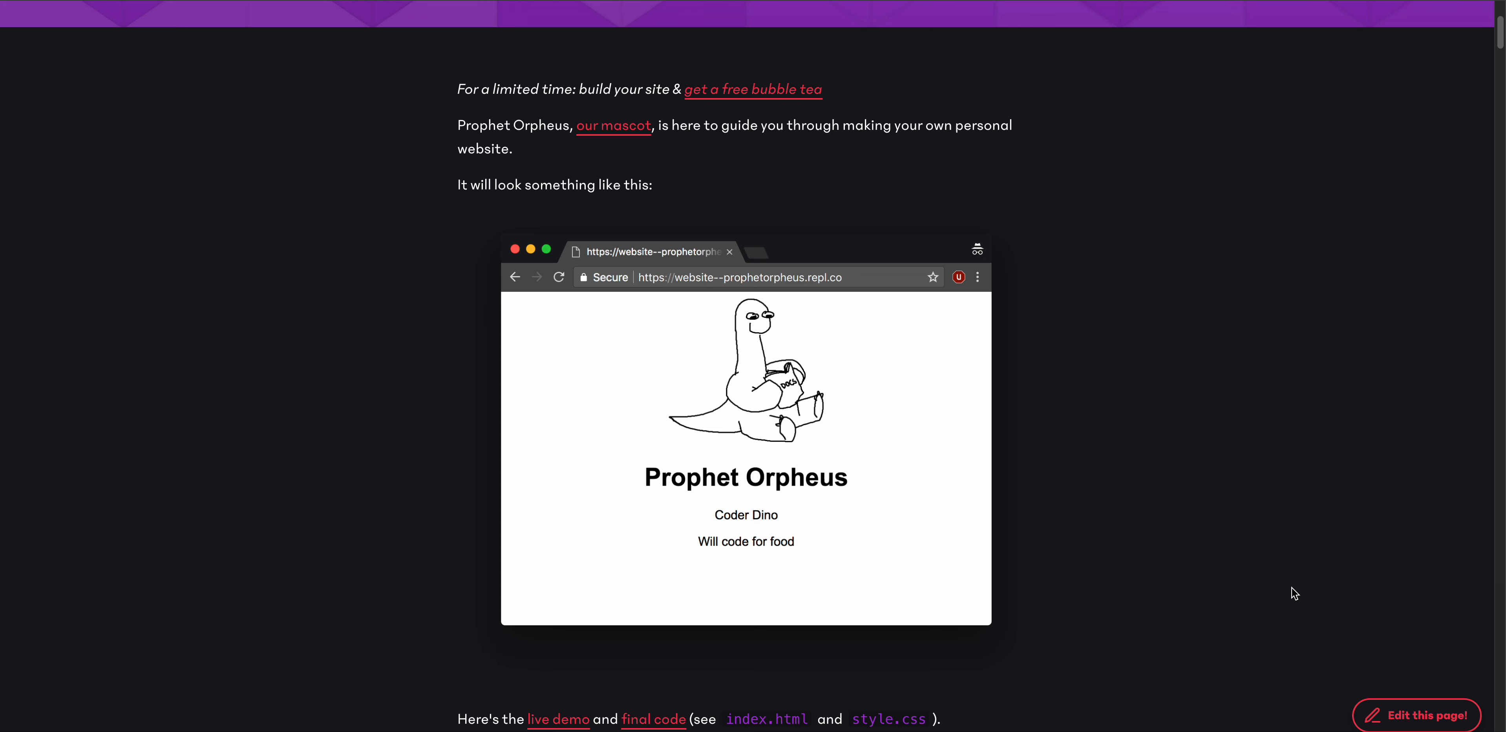
mouse_move(916, 620)
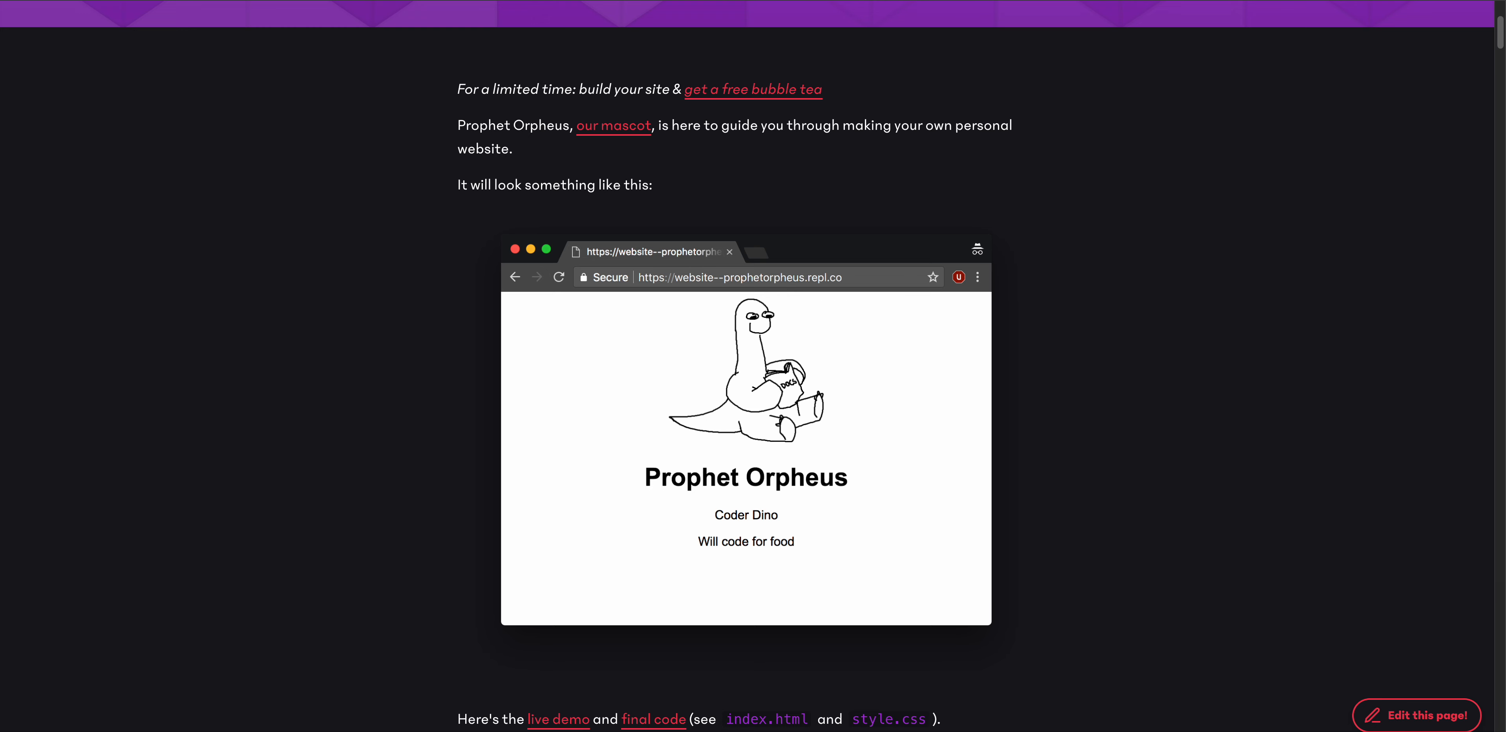
mouse_move(770, 182)
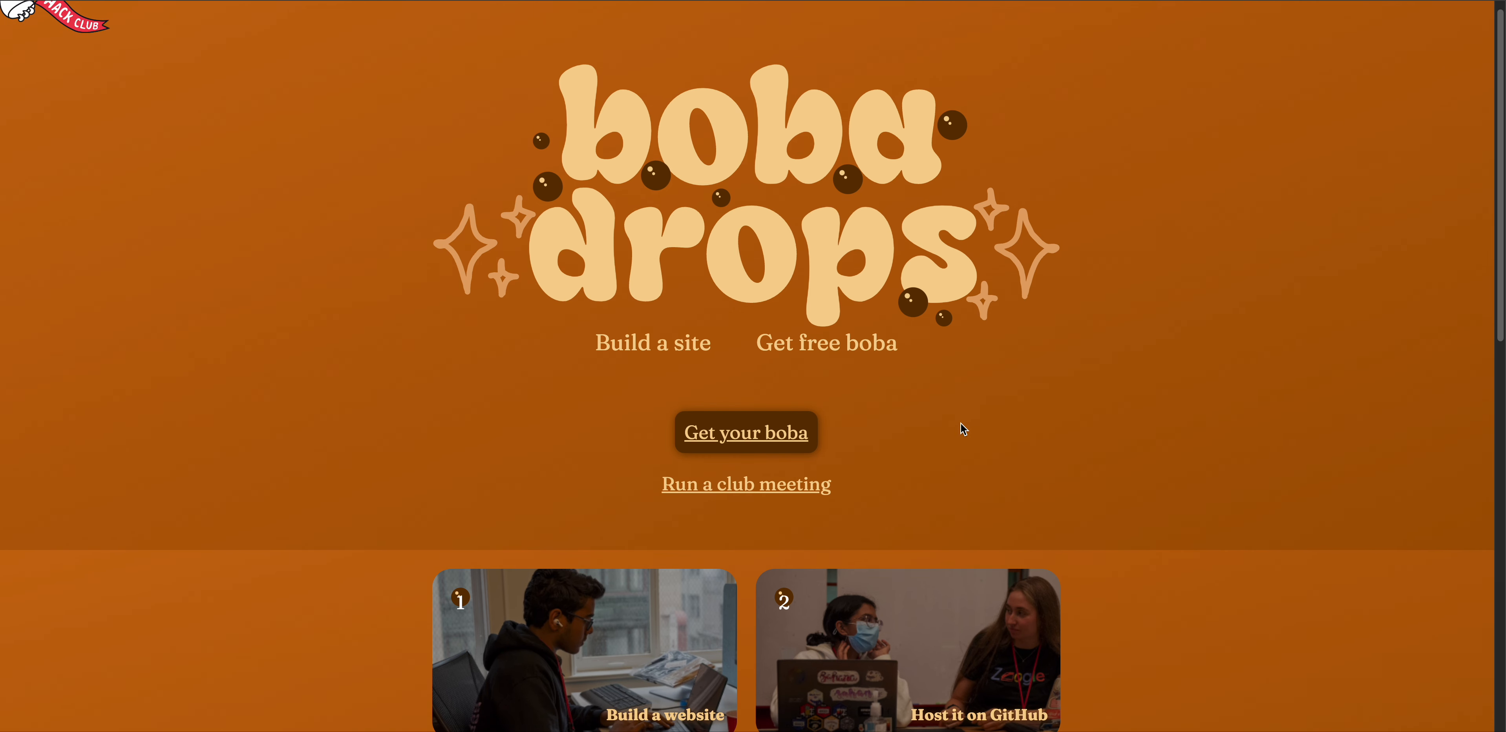
mouse_move(978, 453)
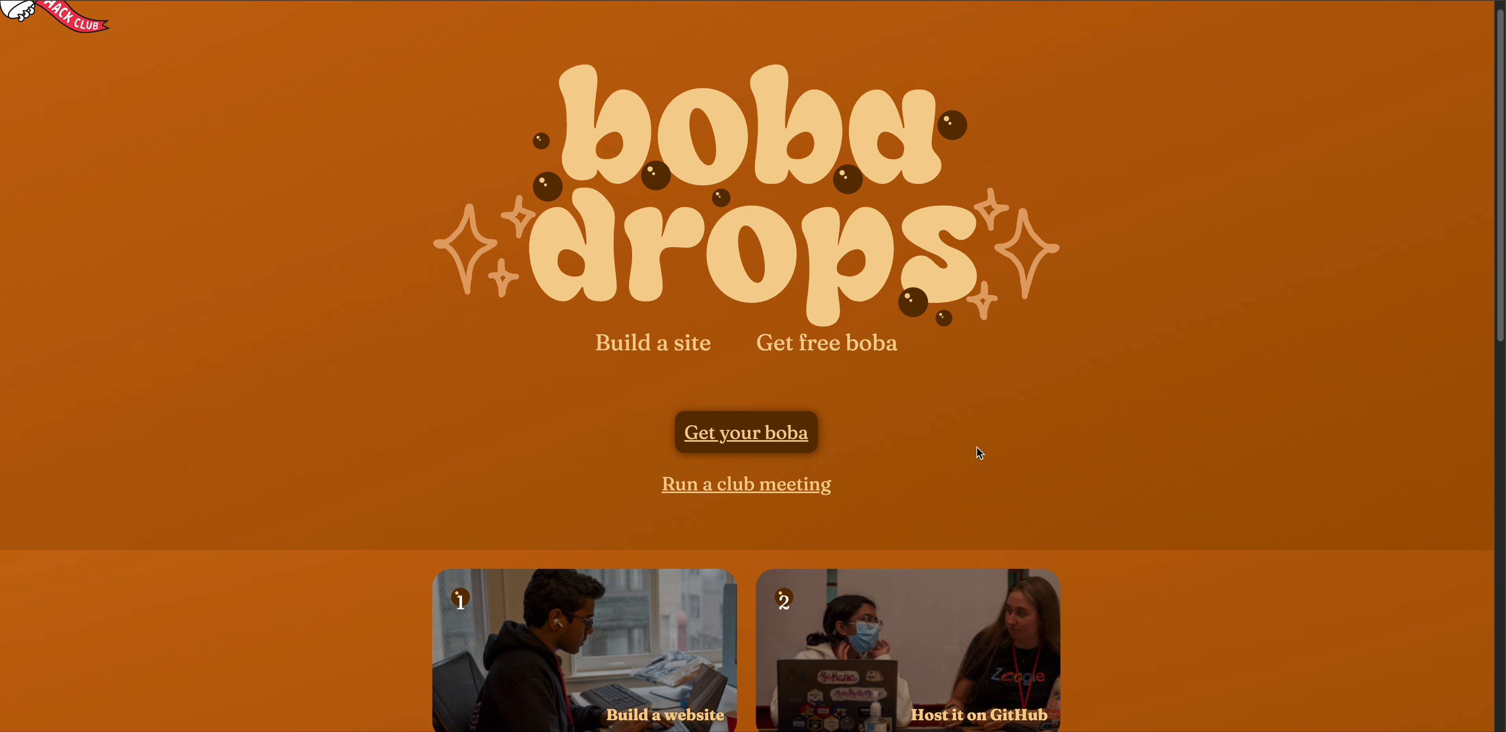
mouse_move(792, 504)
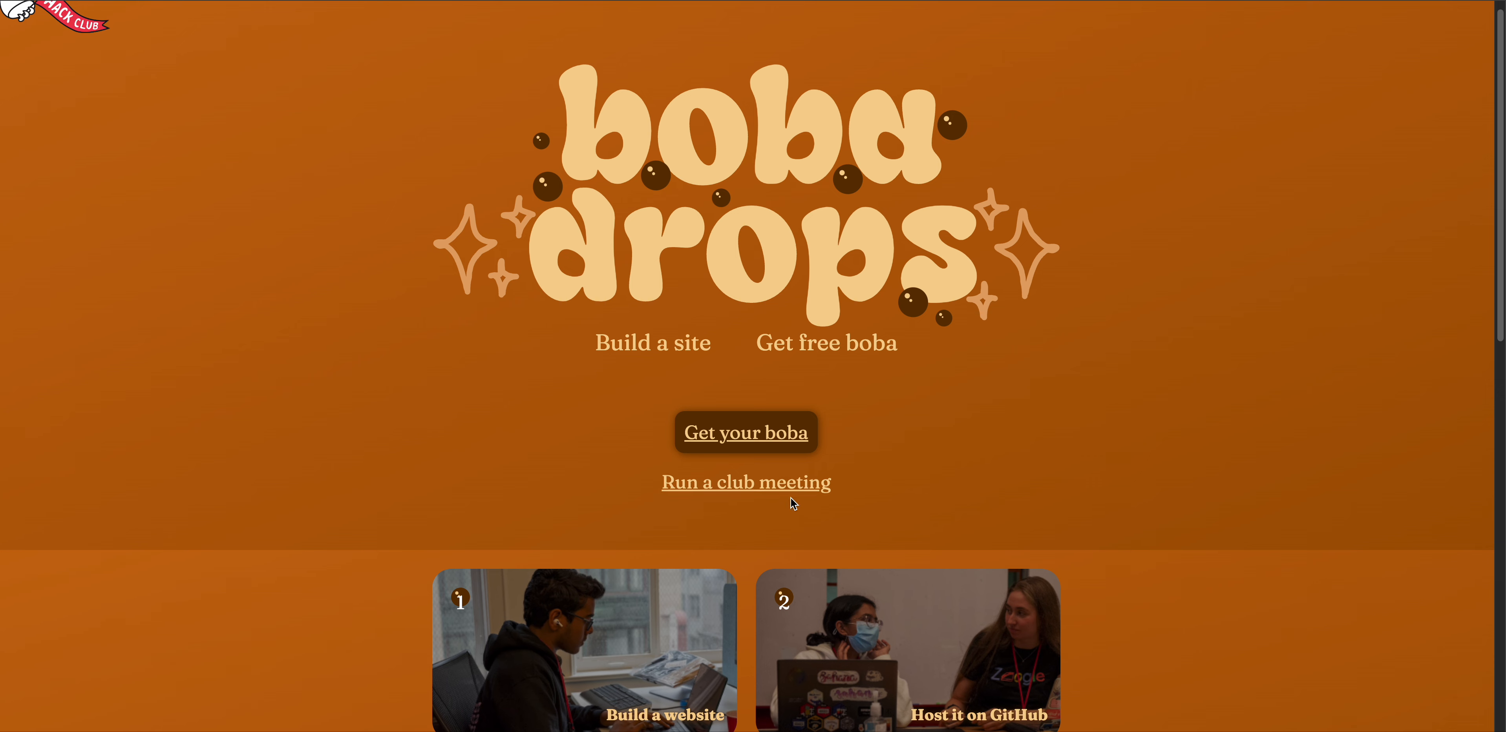
Follow 'Run a club meeting' to reach the 'Organise a Boba Workshop!' organiser form.
click(745, 482)
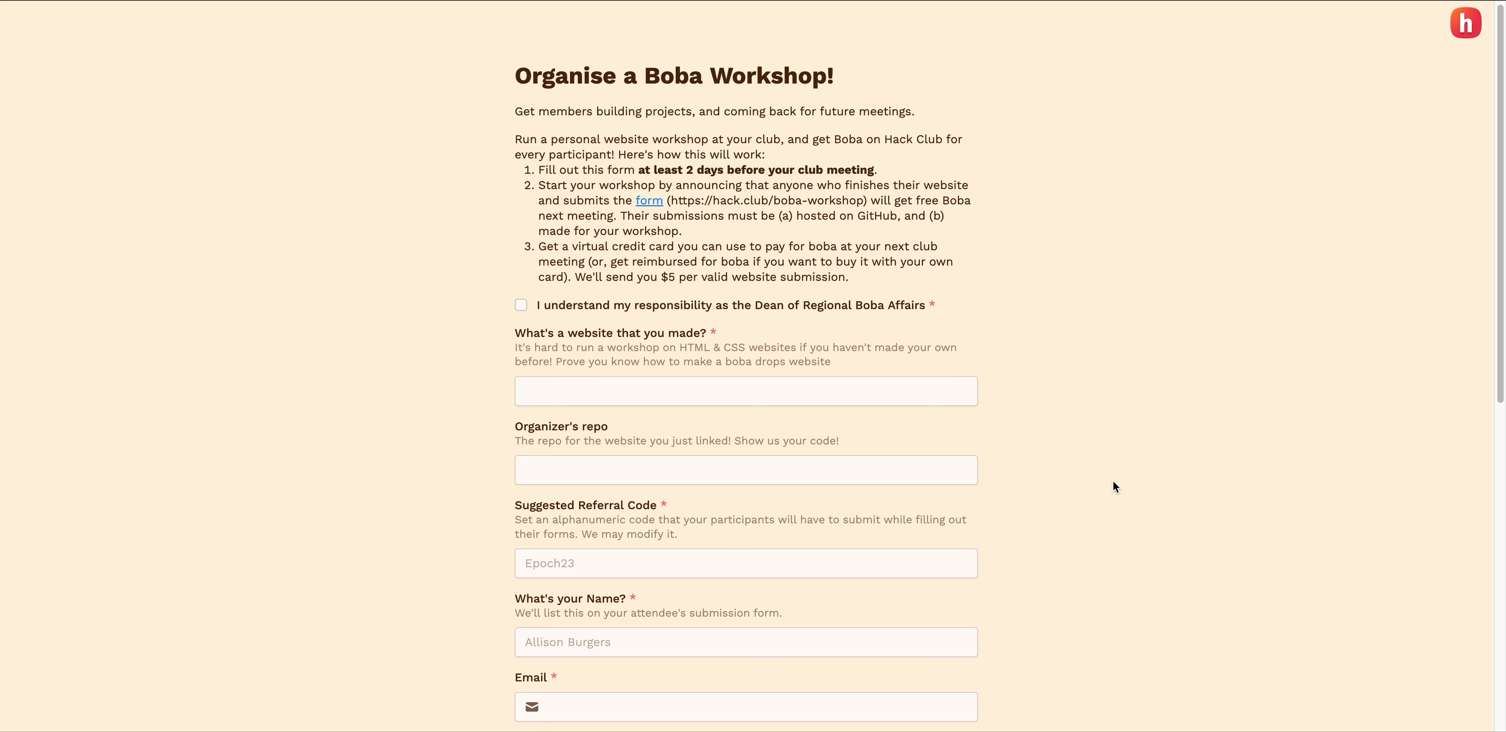
Enter 'spooky-boba' as the Suggested Referral Code in the organiser form.
scroll(down, 3)
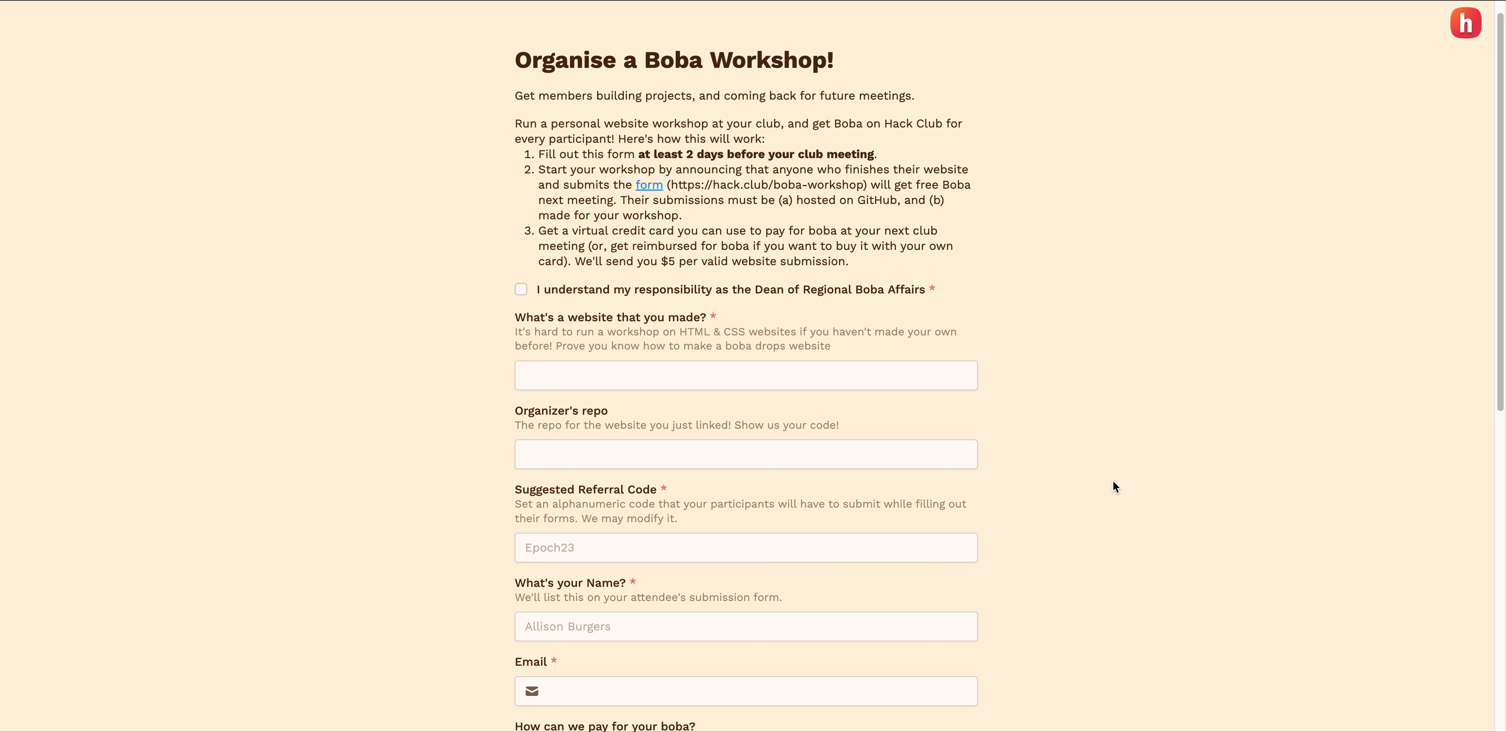
mouse_move(625, 405)
text(sp)
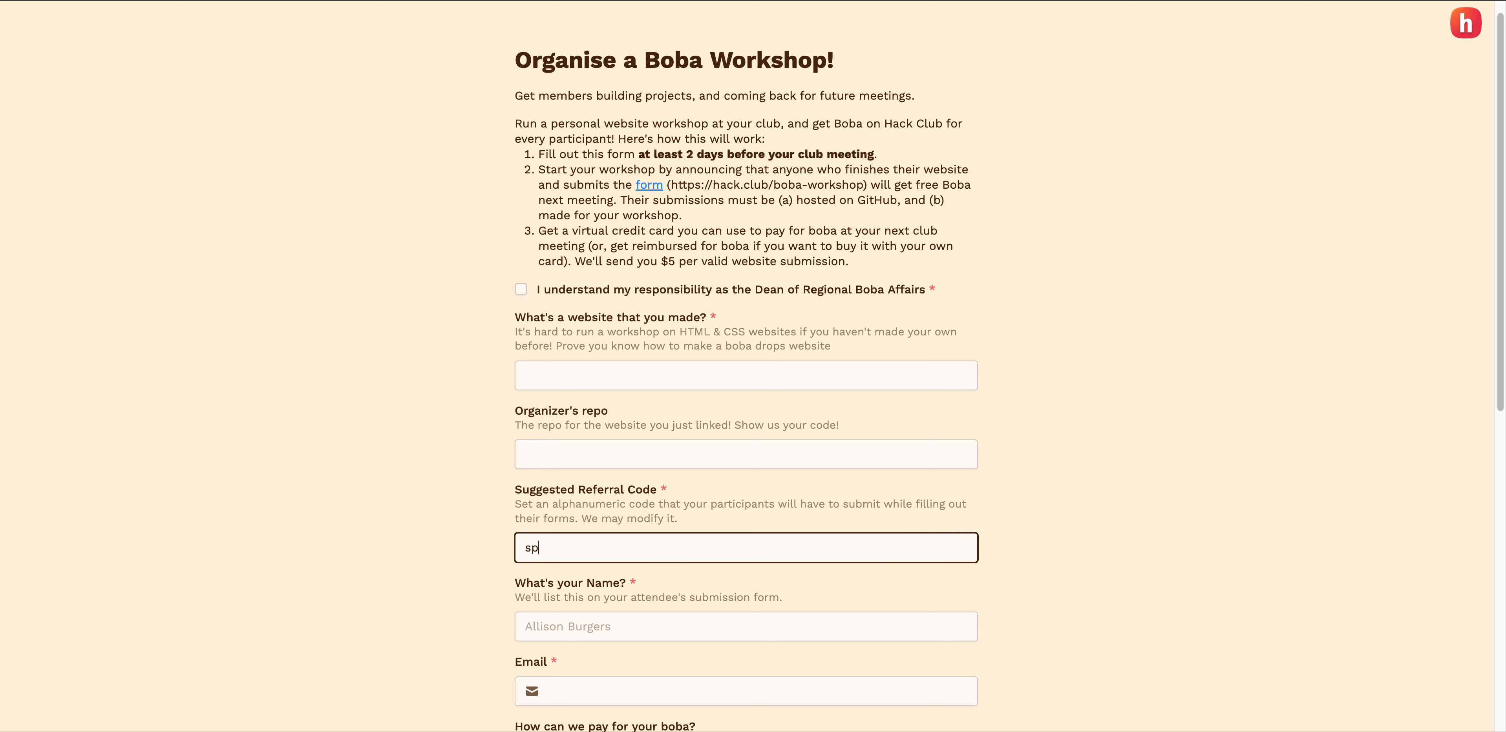
text(ooky-)
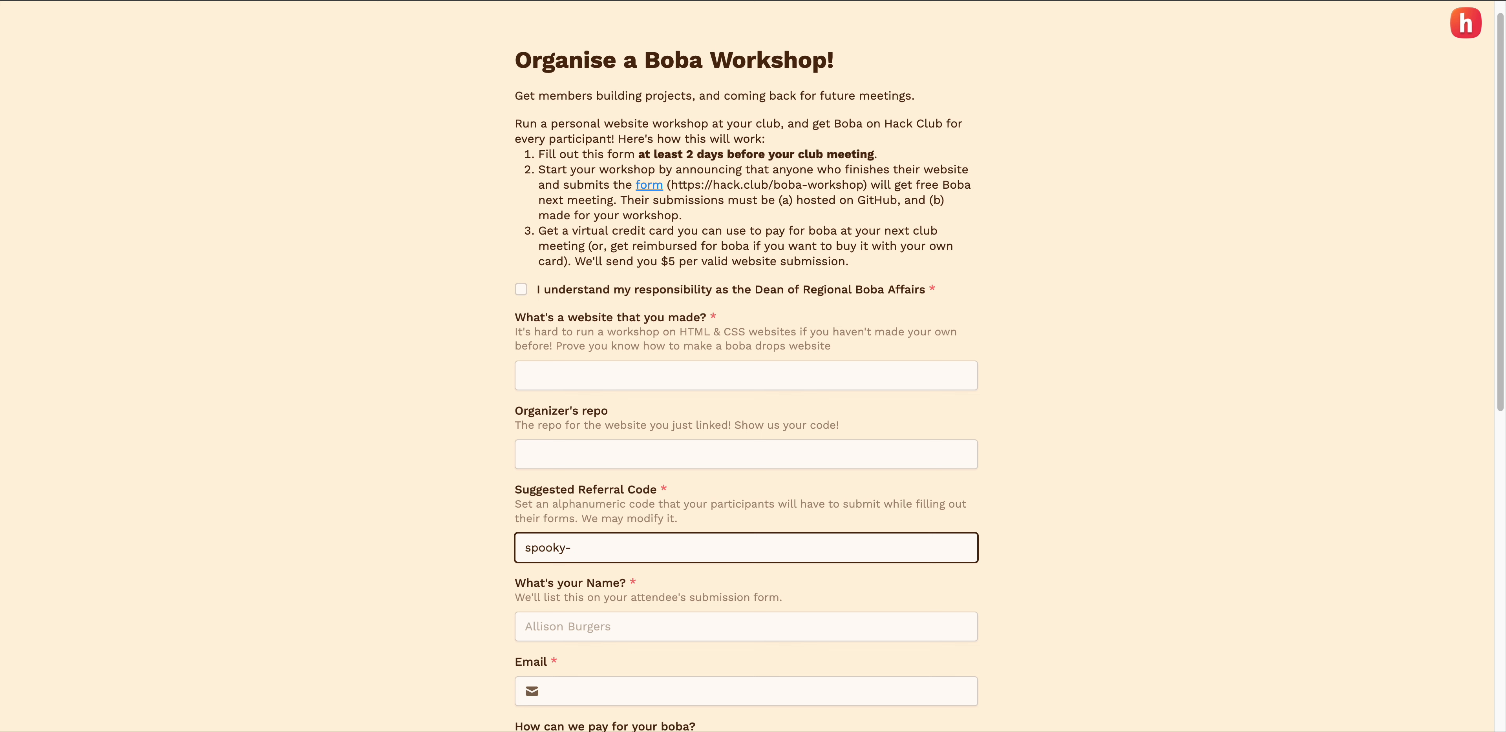
text(boba)
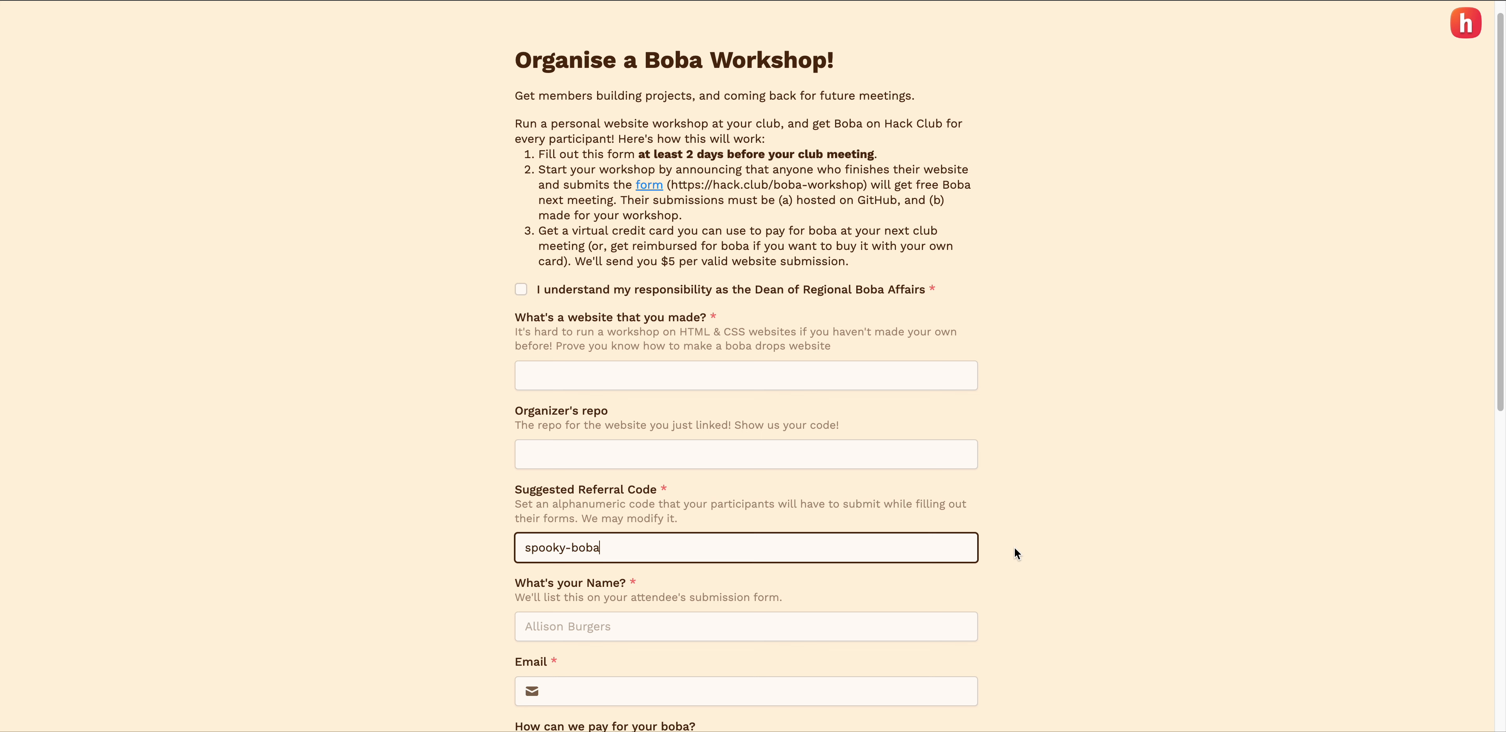
Set boba payment to 'Virtual card' and workshop type to 'Club workshop'.
scroll(down, 3)
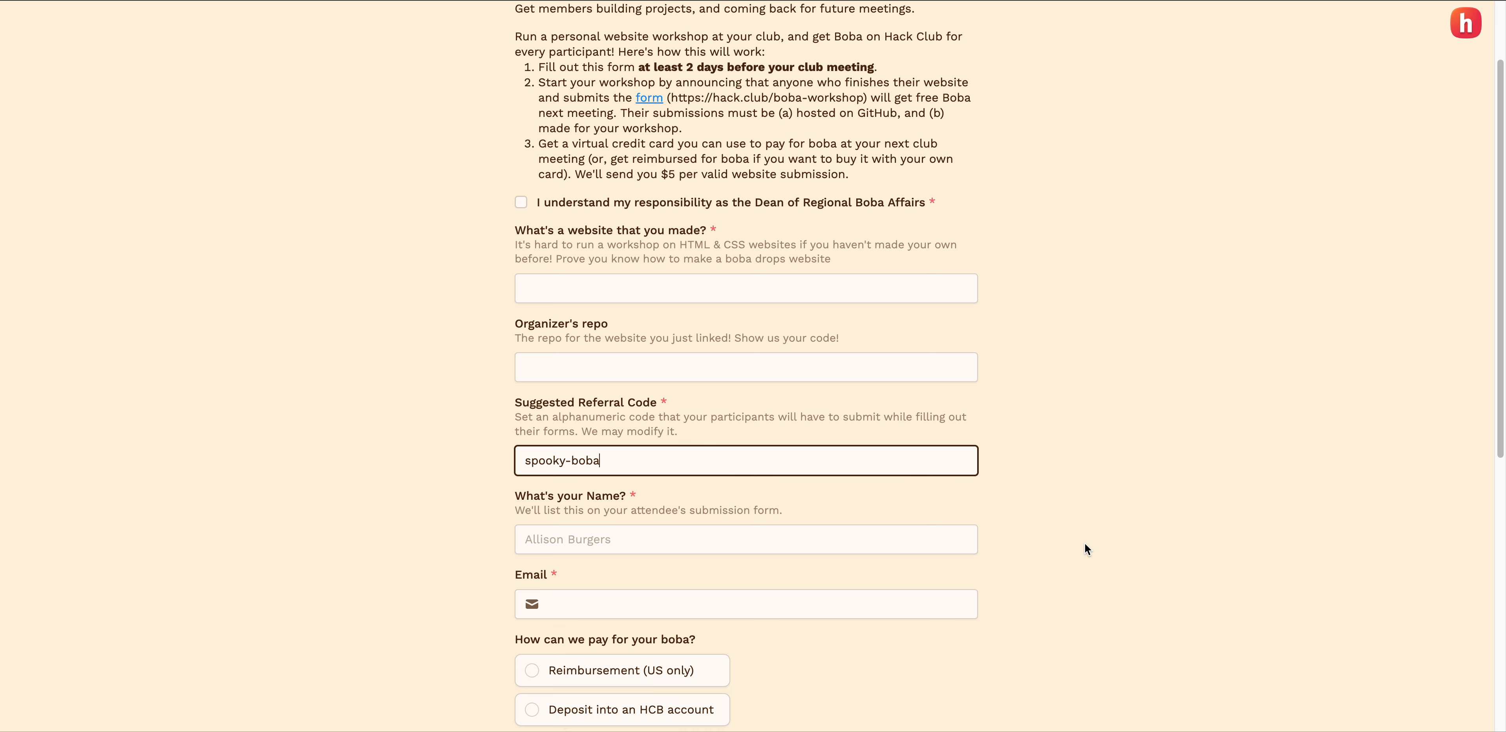
scroll(down, 3)
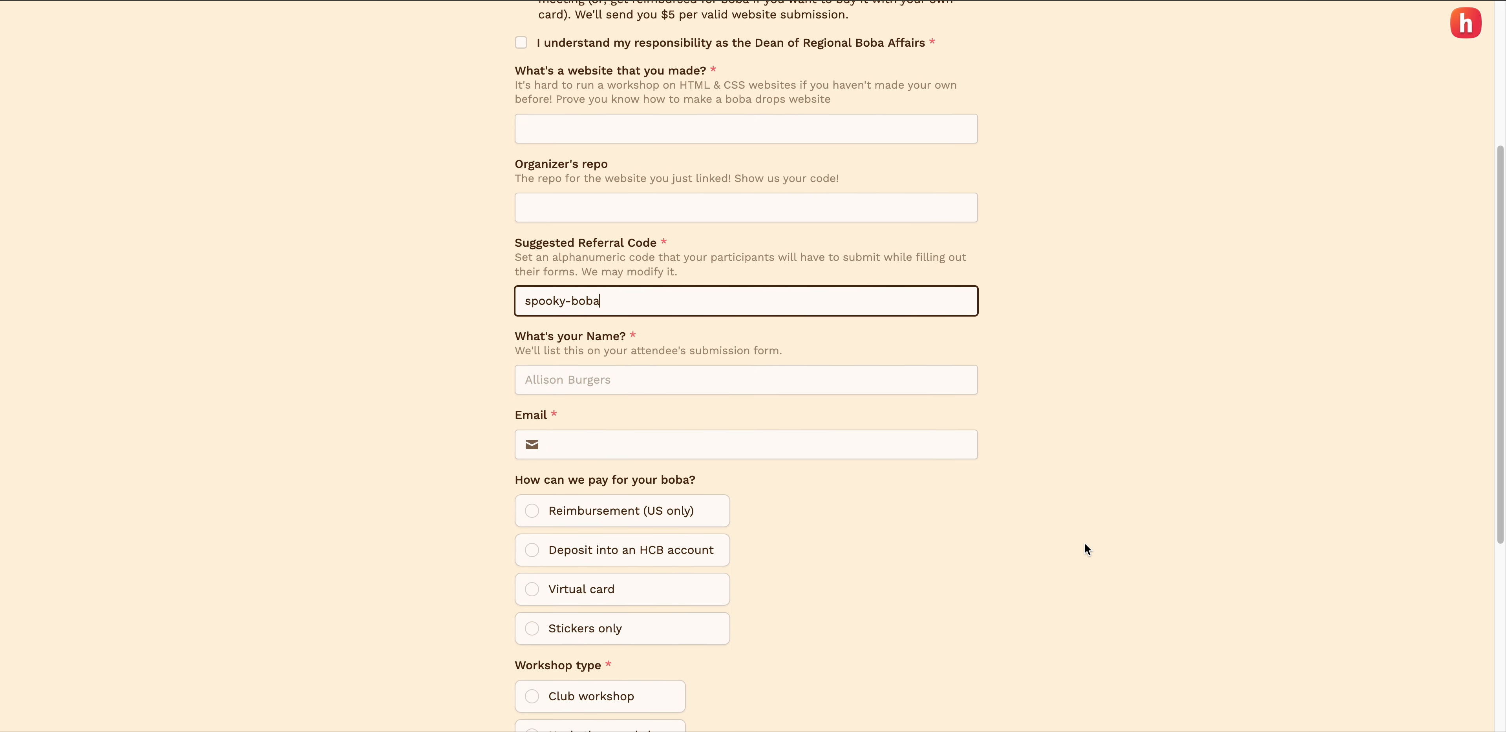
scroll(down, 3)
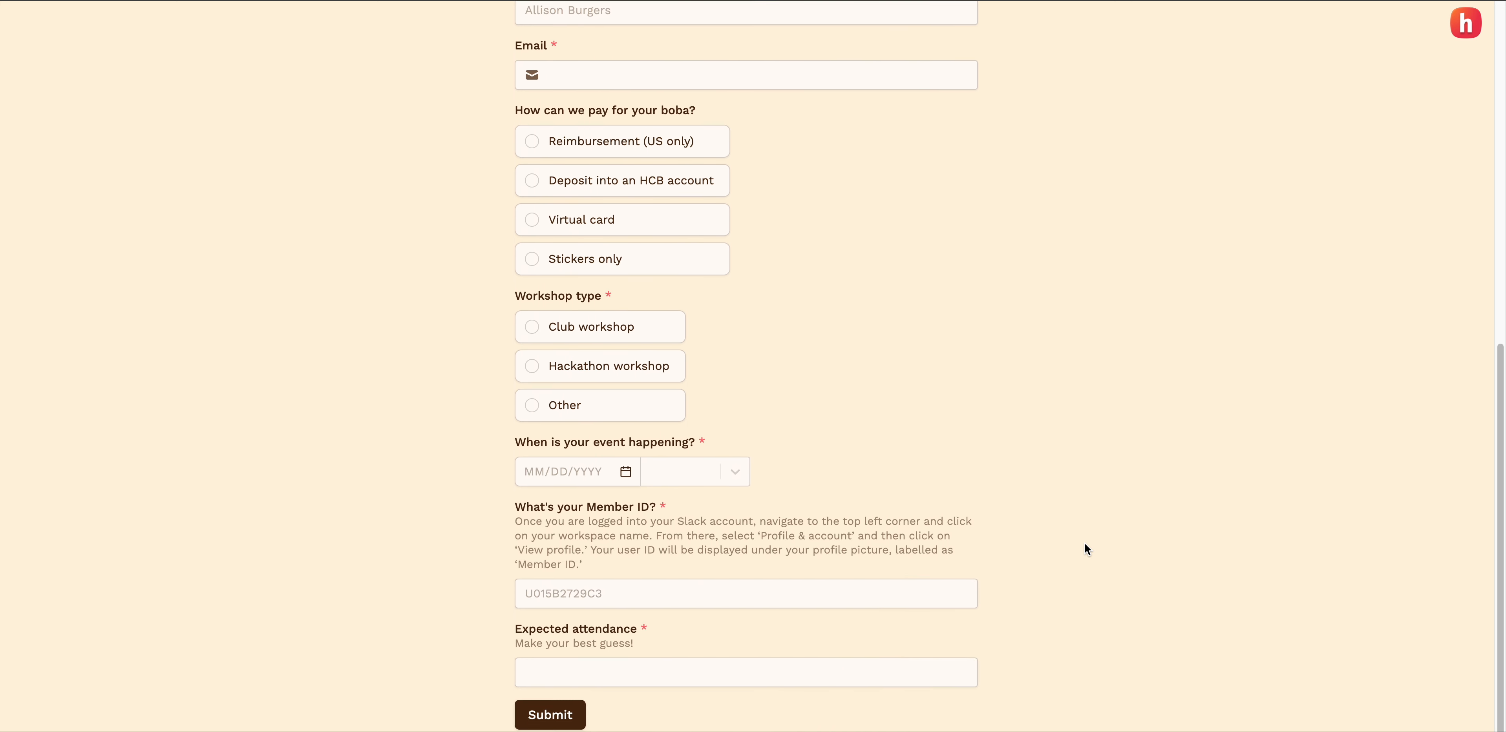
scroll(up, 3)
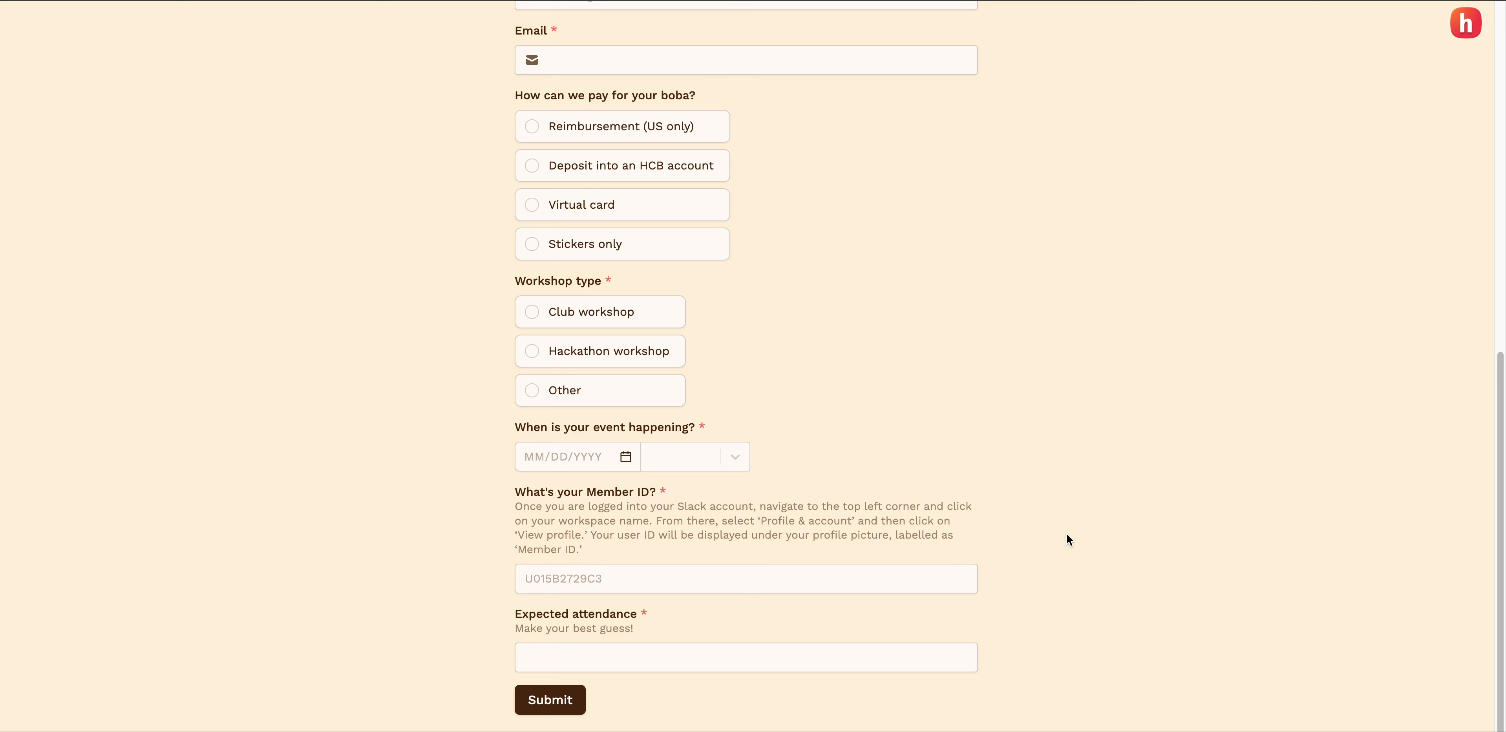
click(531, 206)
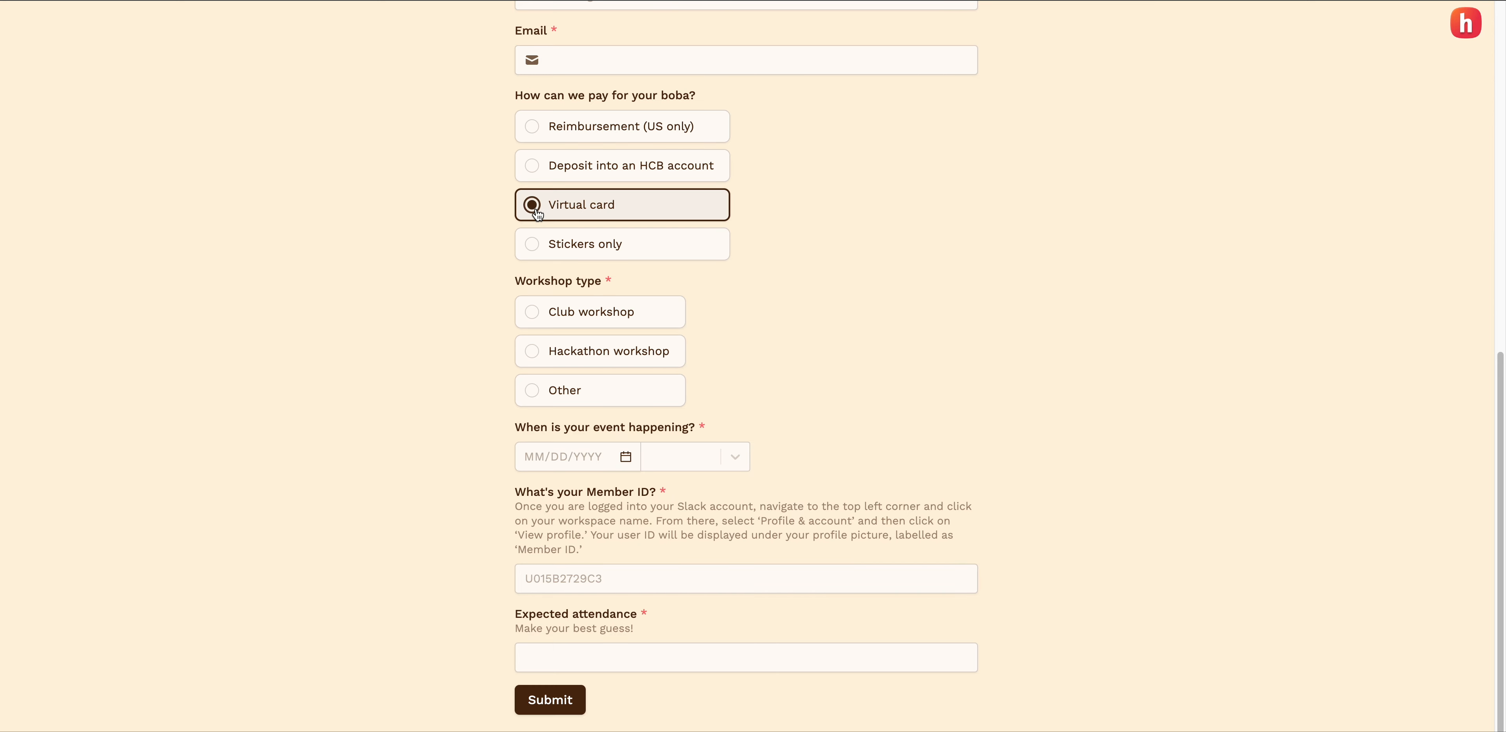
mouse_move(544, 316)
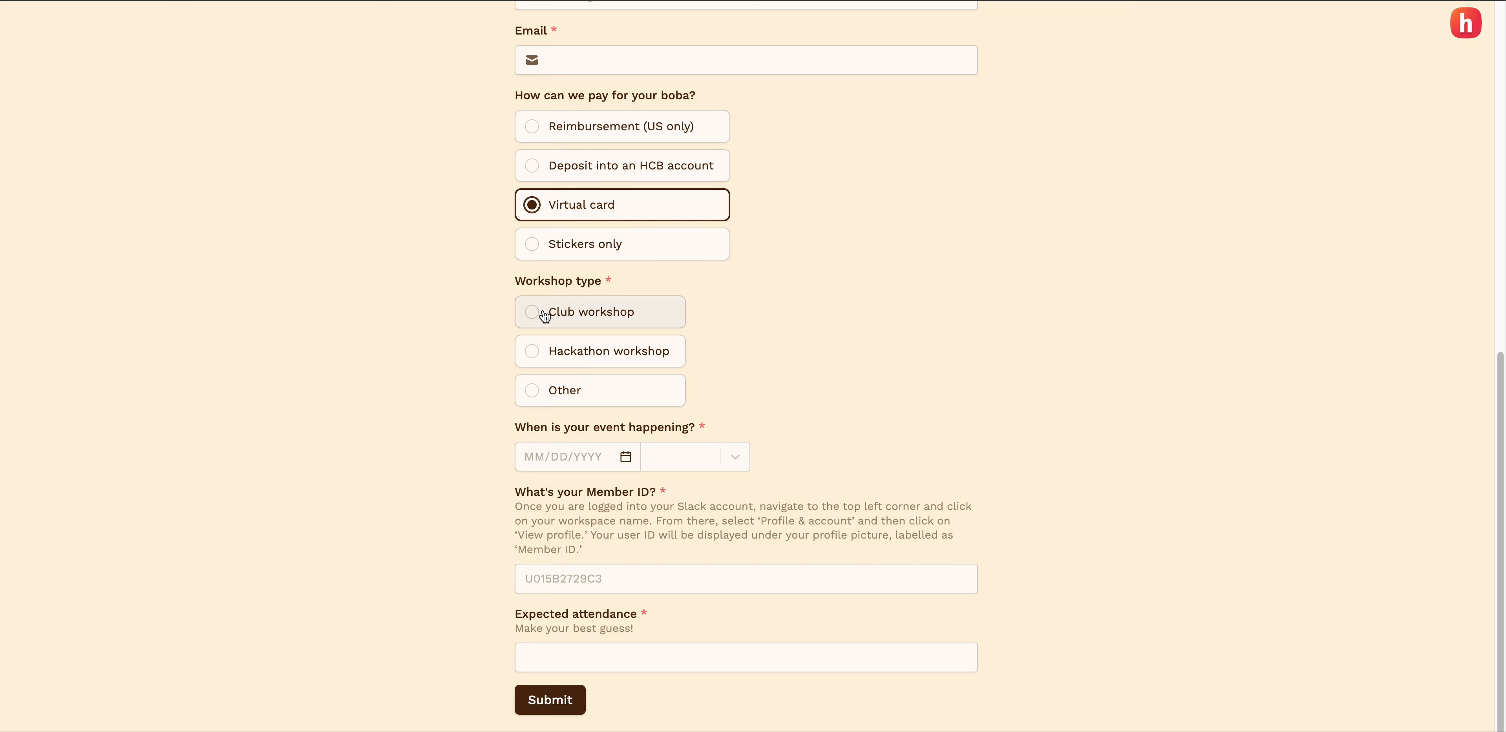
click(531, 312)
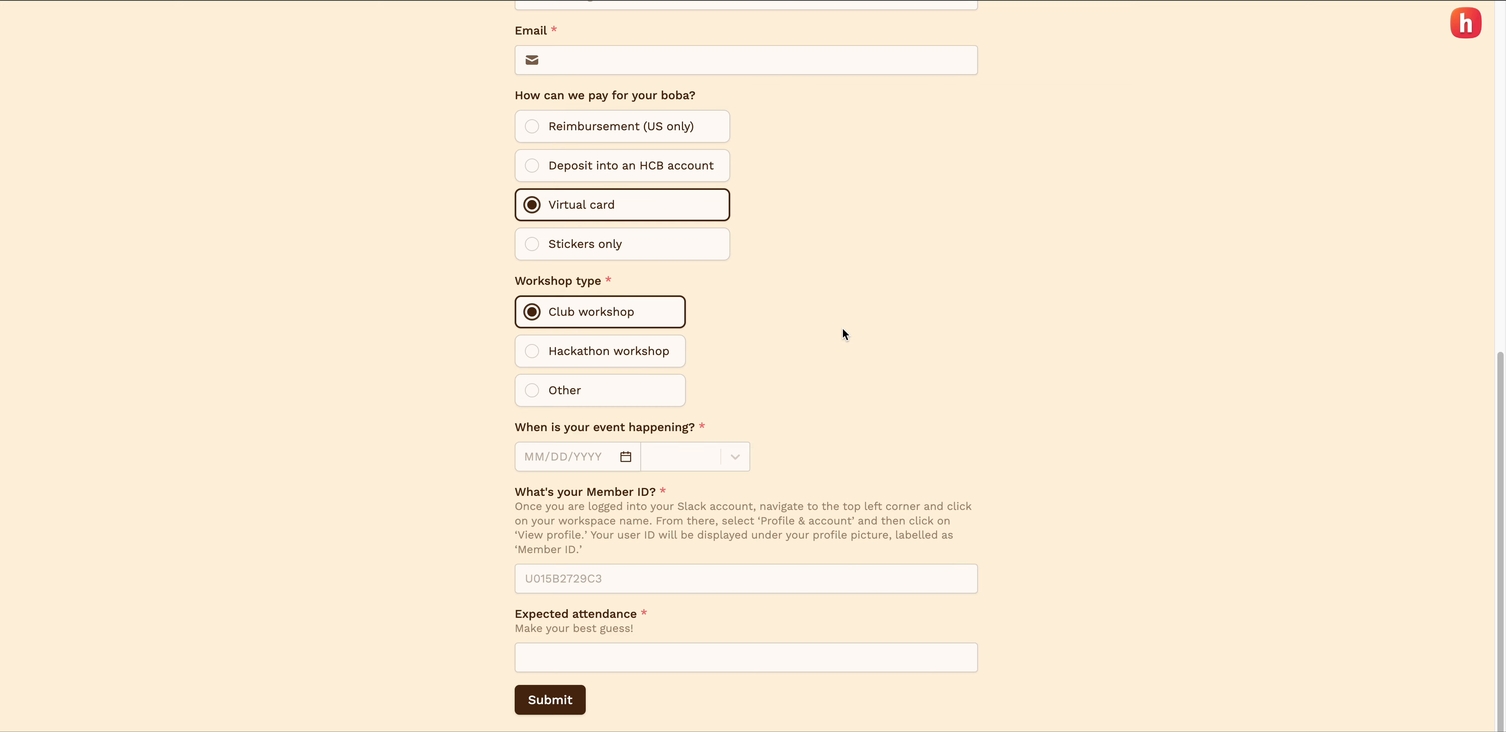
mouse_move(757, 607)
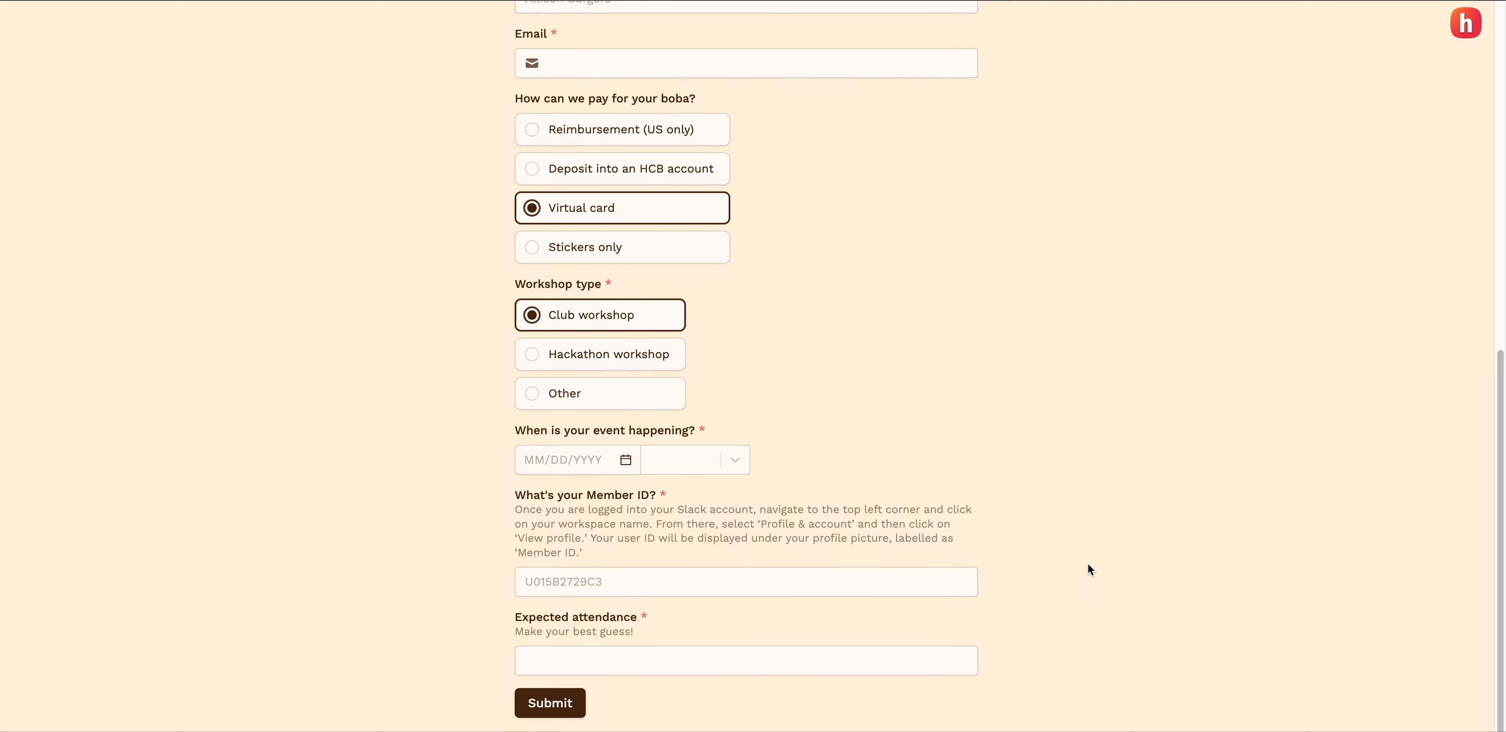
scroll(up, 3)
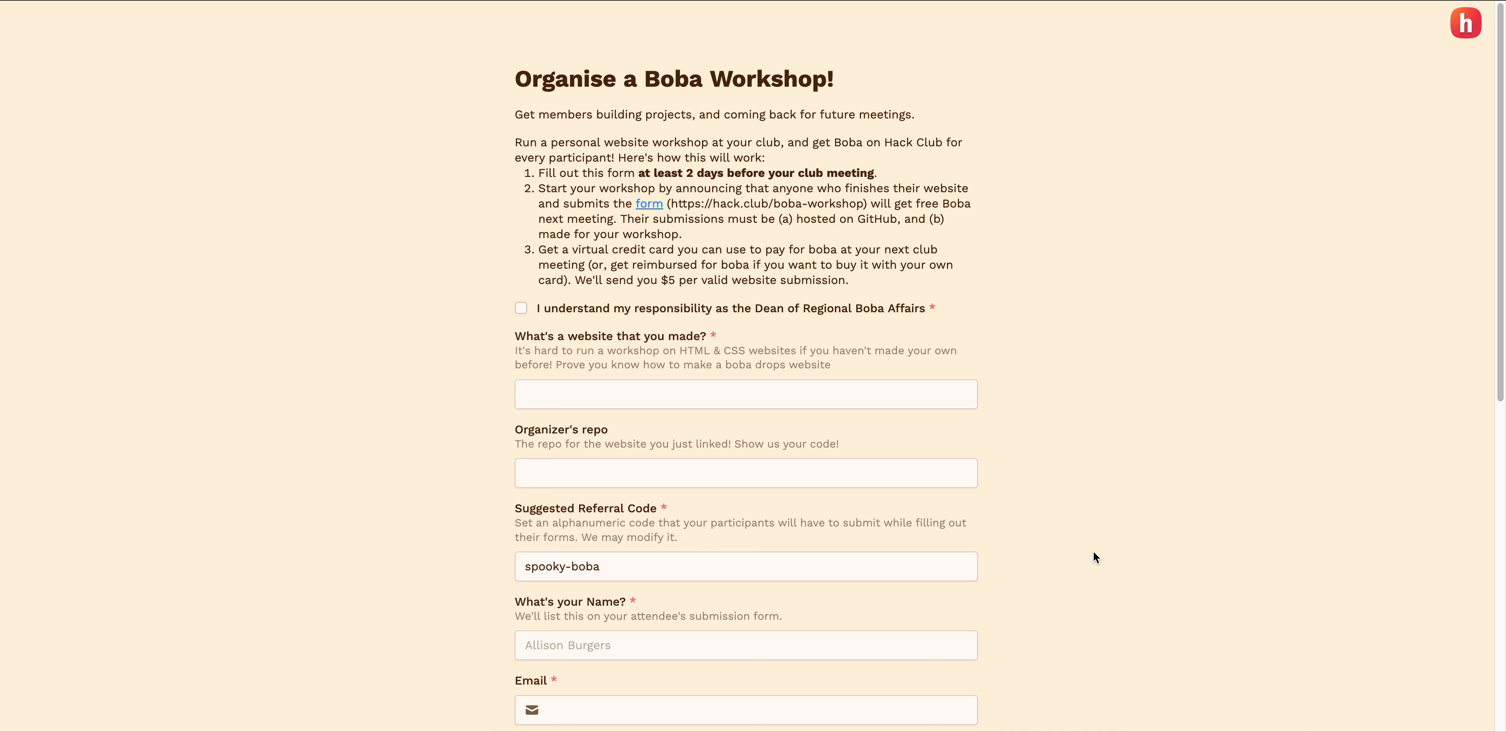
mouse_move(649, 204)
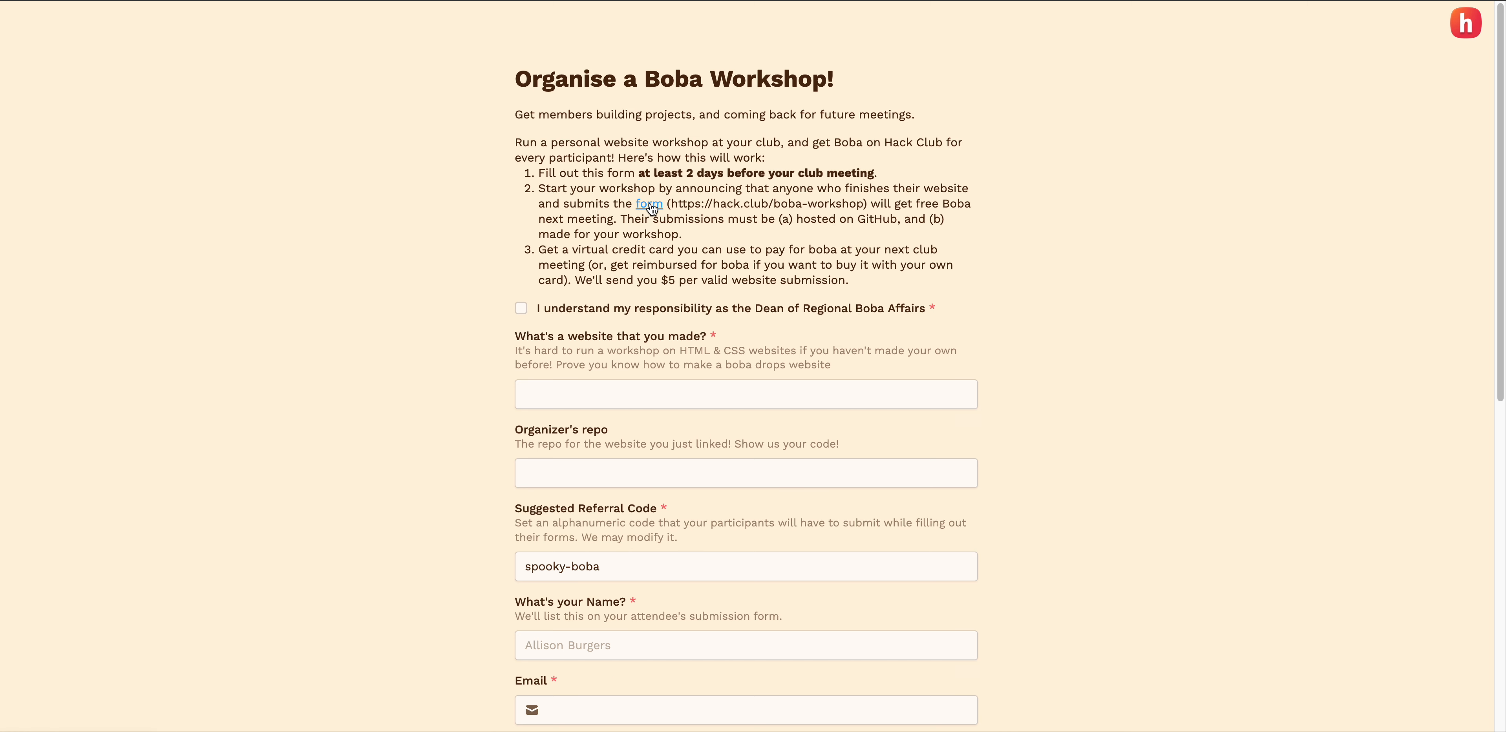
Follow the 'form' link in instruction step 2 to reach the 'Get boba!' attendee form.
click(649, 203)
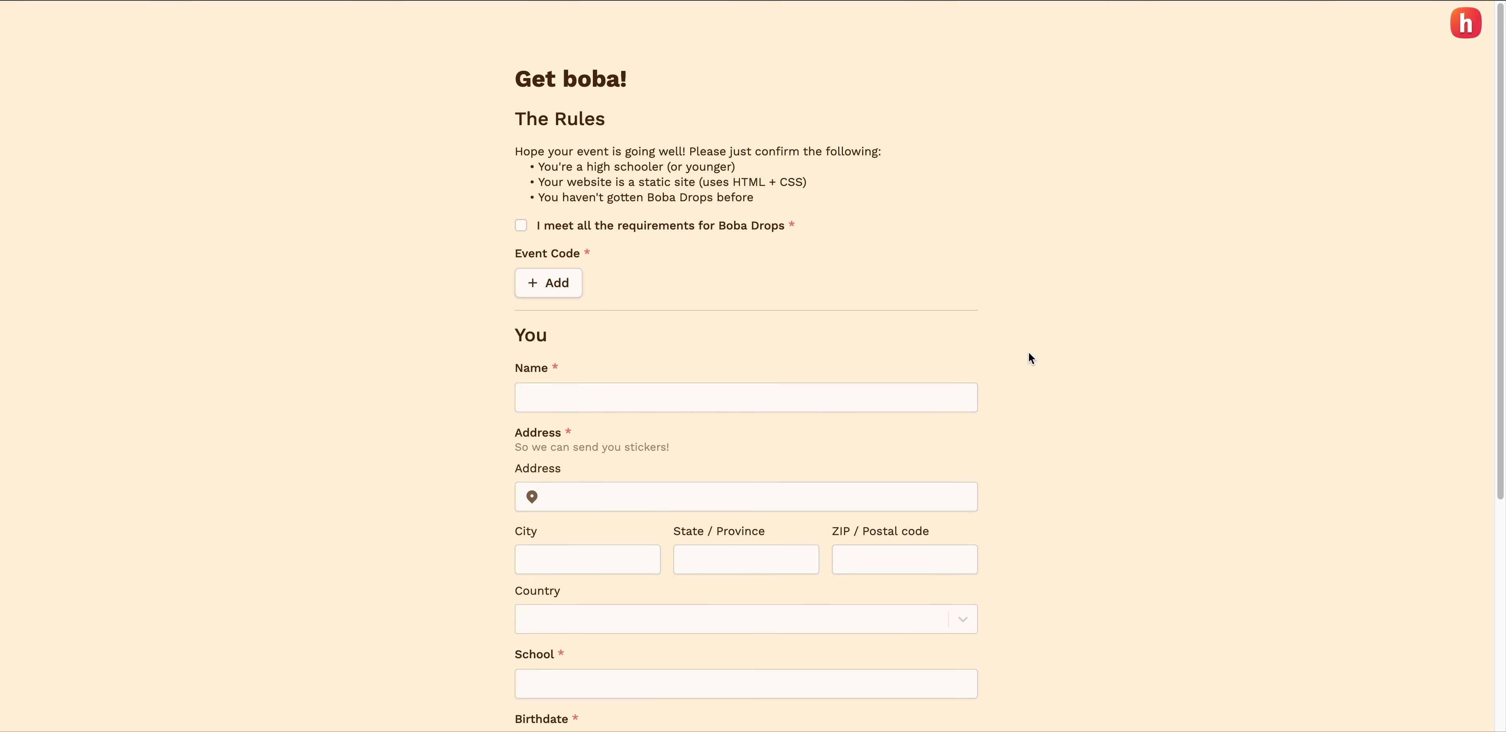
mouse_move(959, 358)
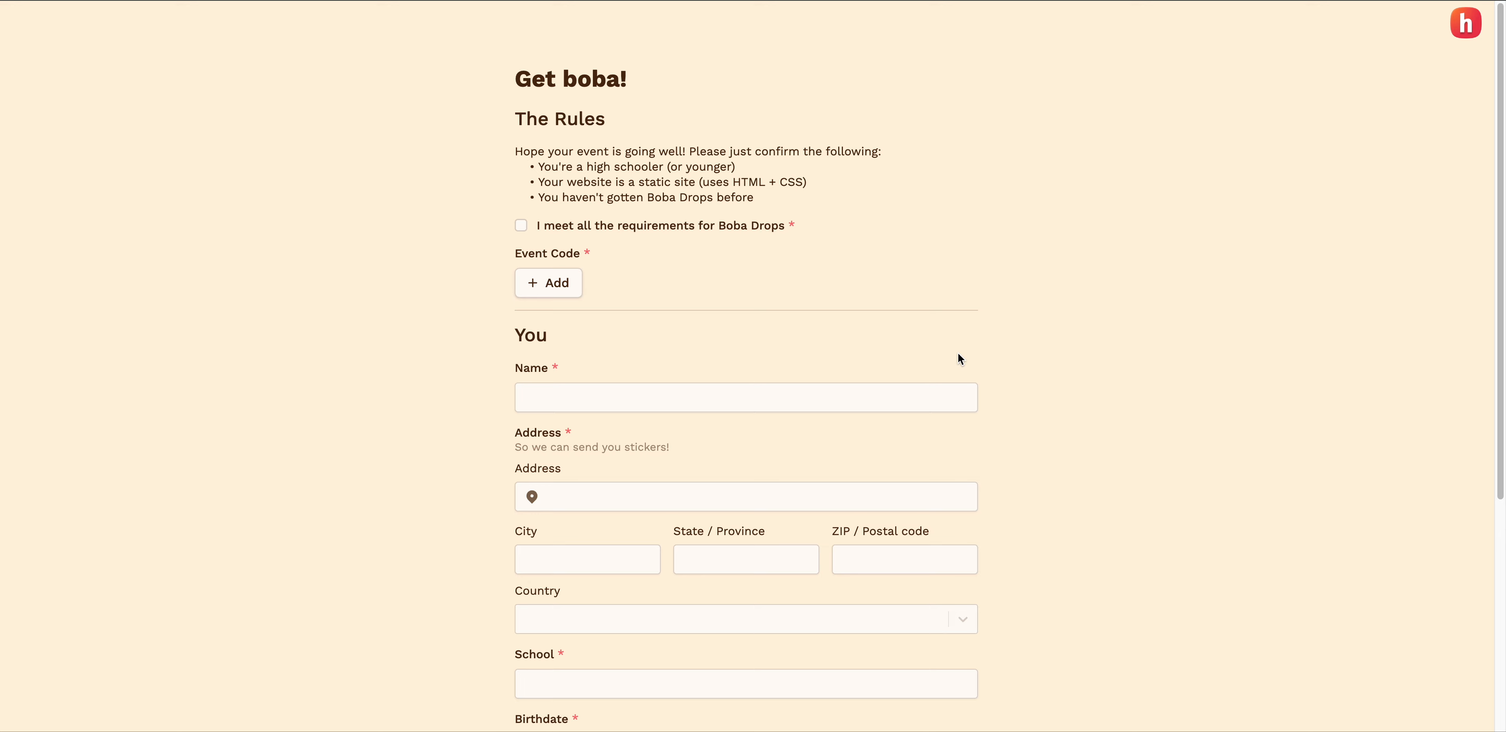
mouse_move(602, 331)
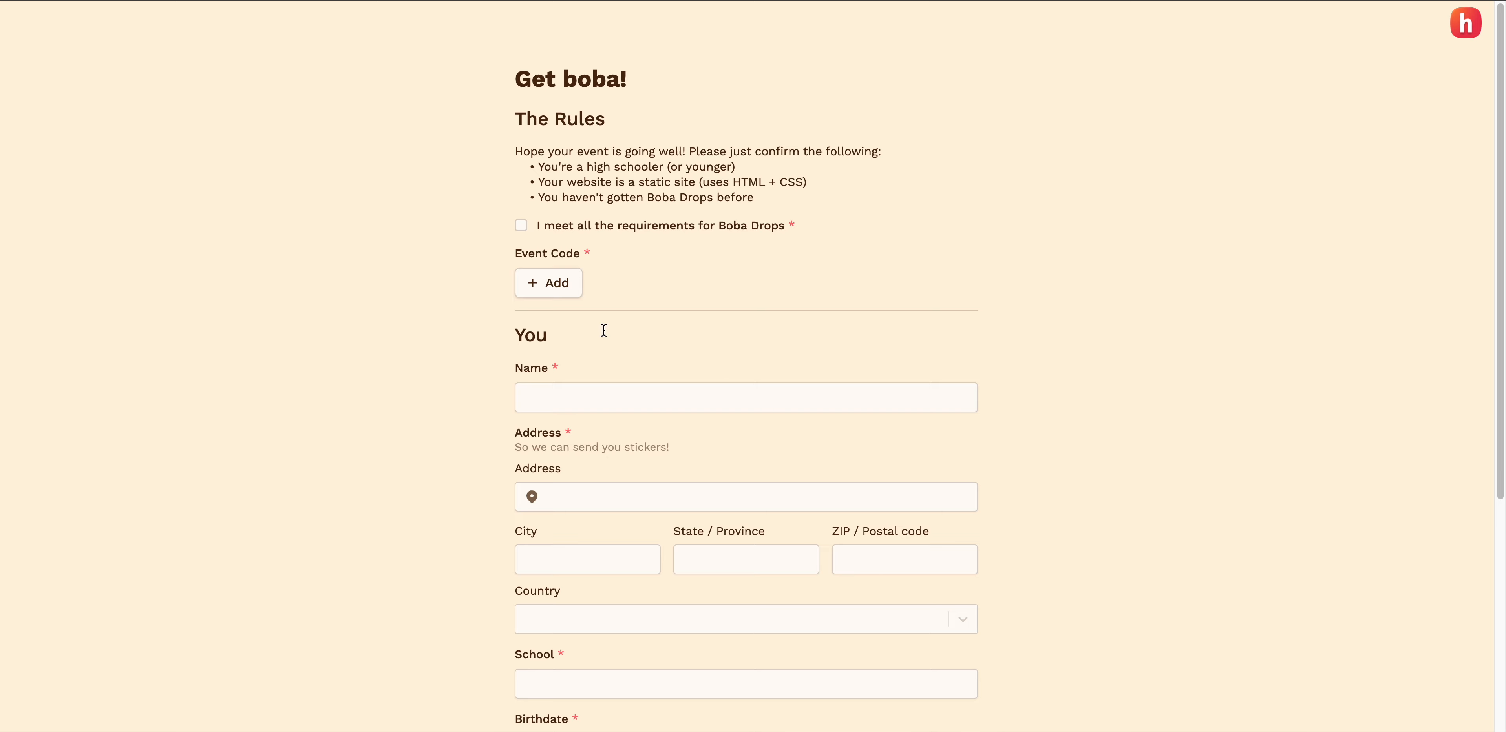
Add 'spooky-boba' as the Event Code by searching 'spooky' in the + Add picker.
click(547, 282)
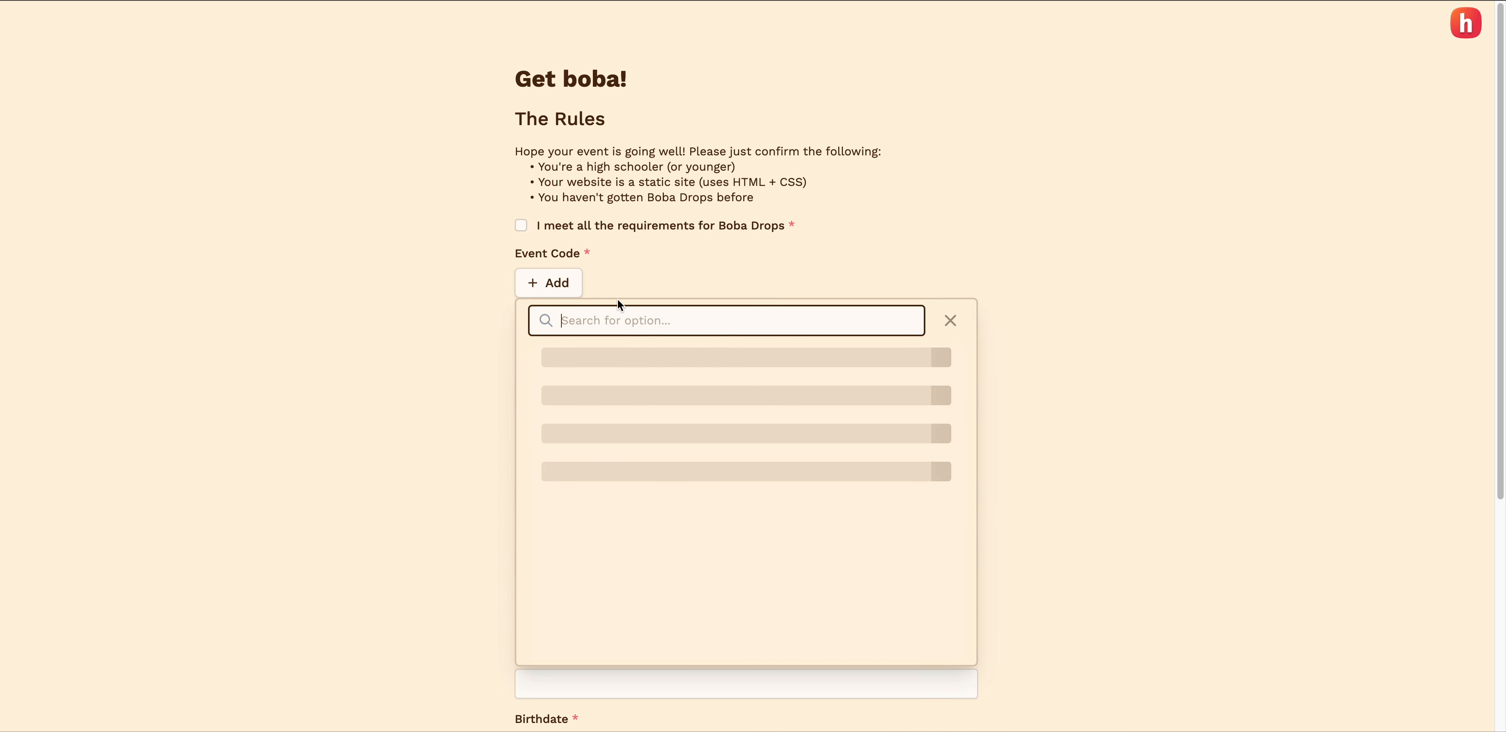
text(spo)
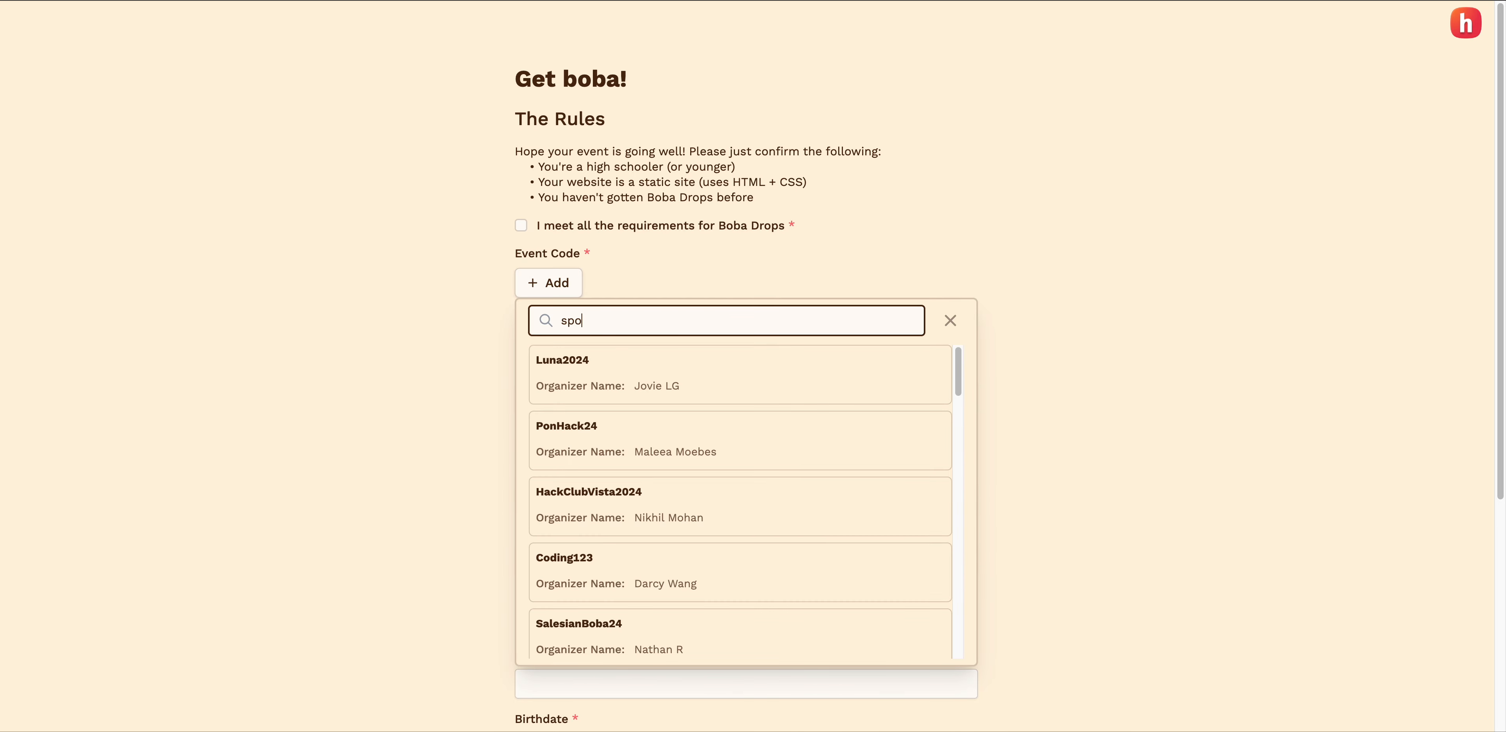
text(oky-boba)
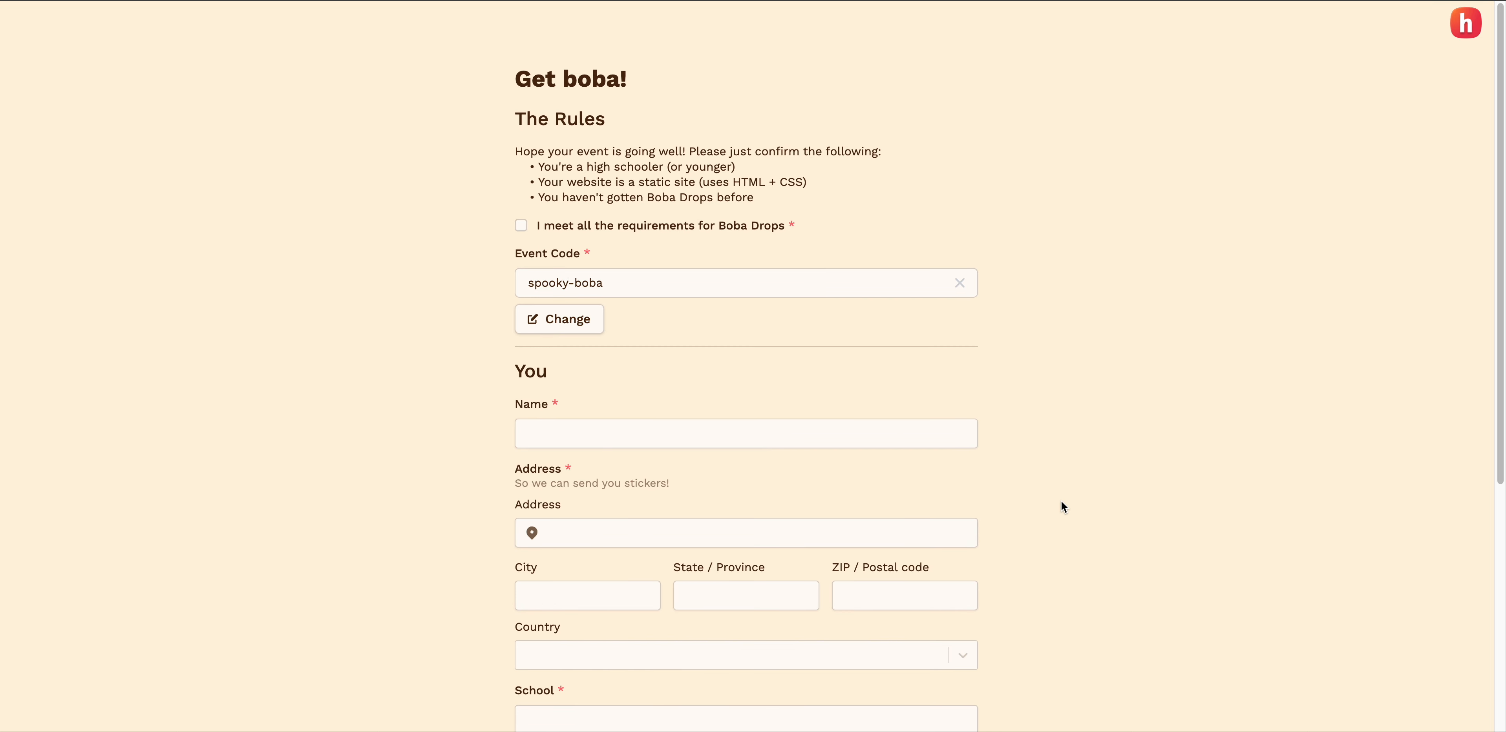
scroll(down, 3)
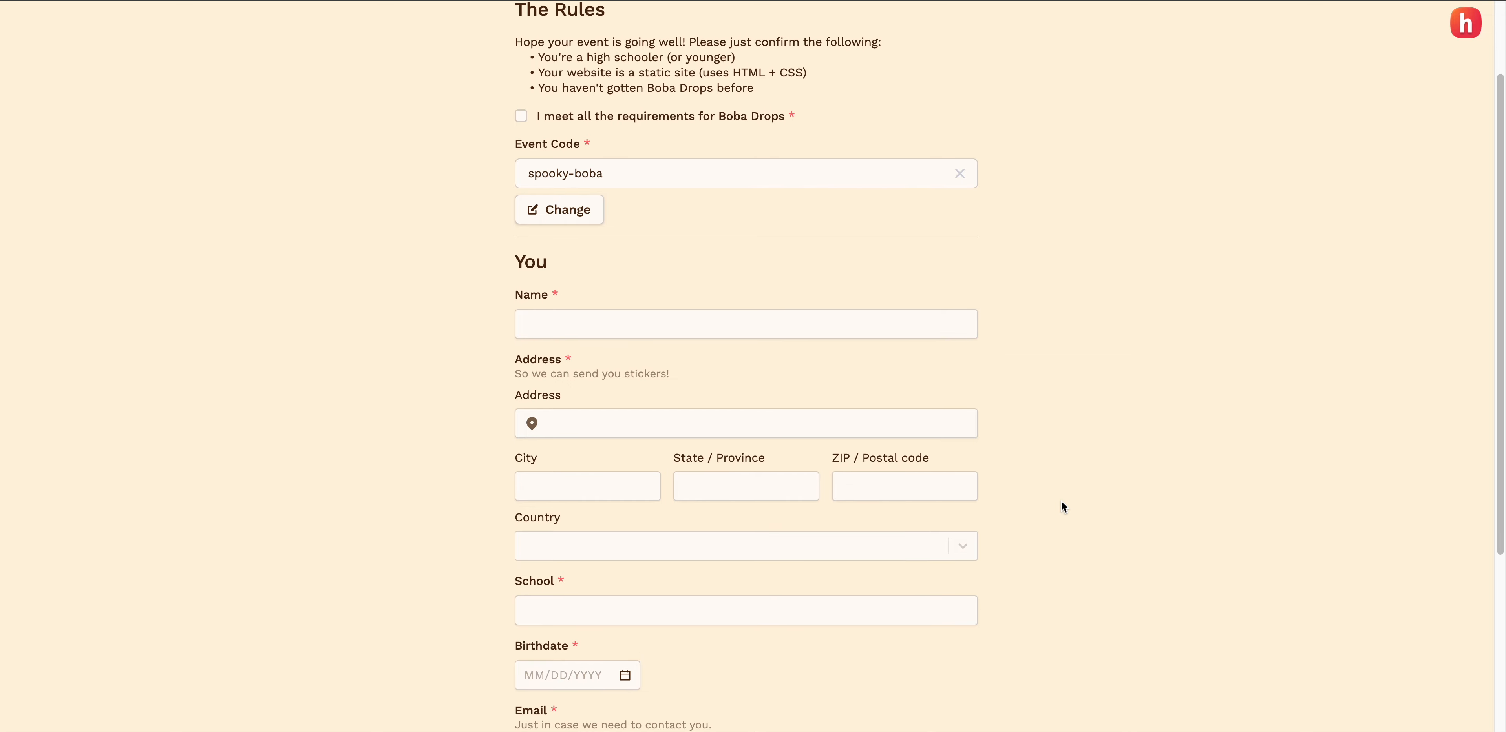
scroll(down, 3)
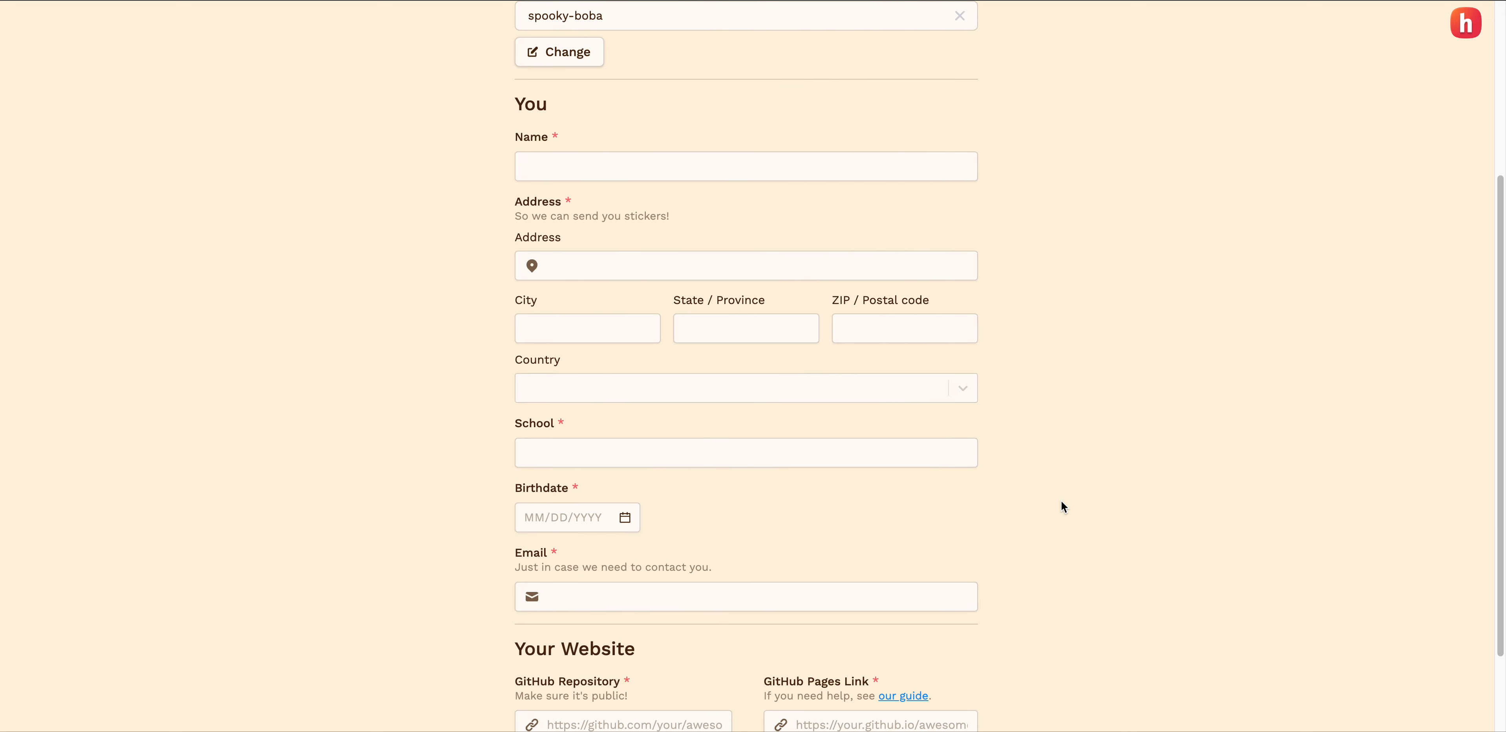
scroll(down, 3)
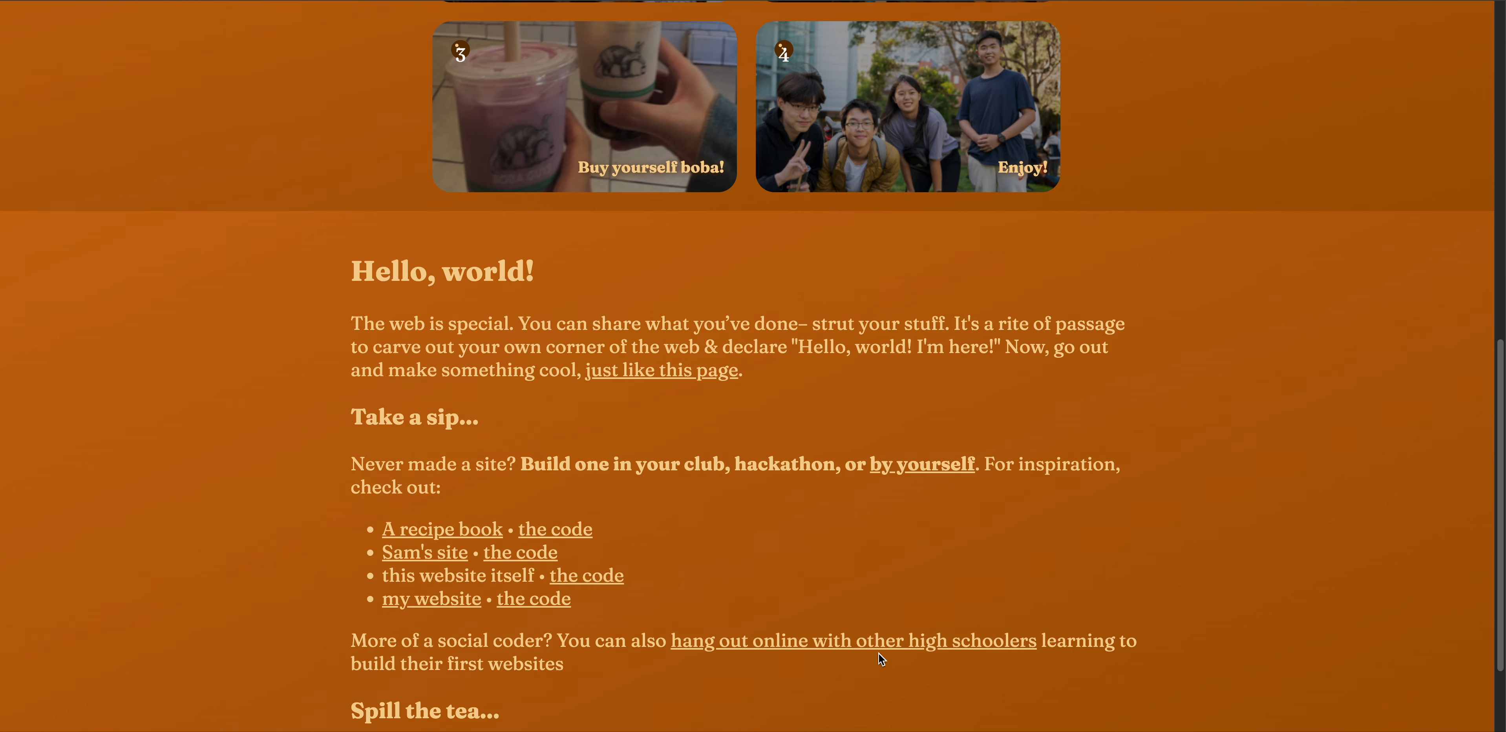
scroll(up, 3)
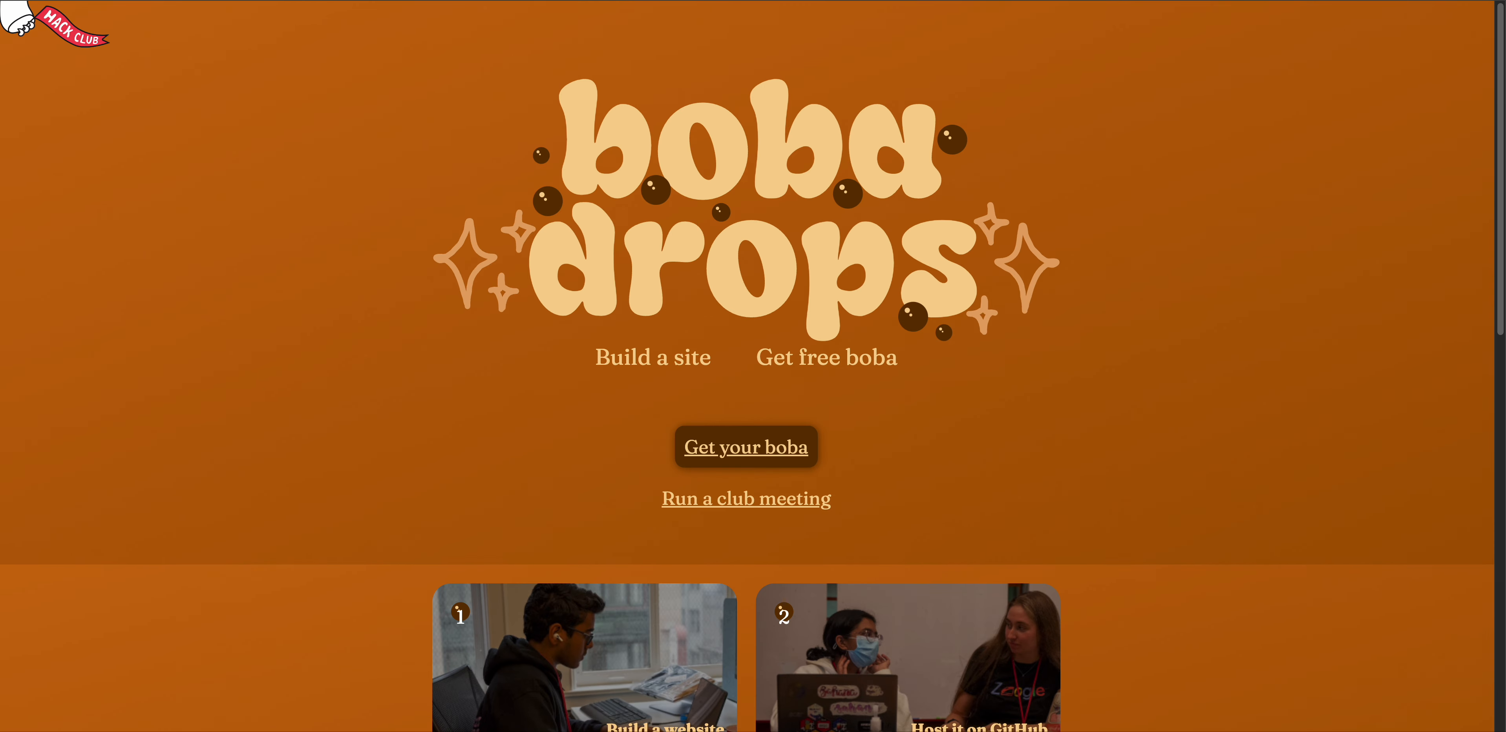